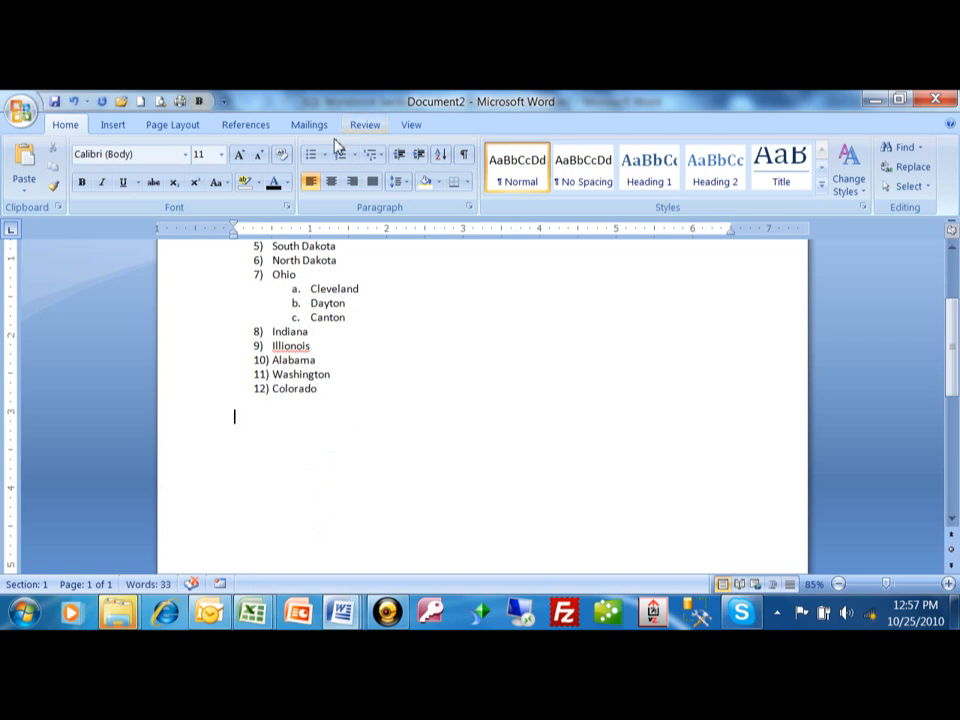
mouse_move(312, 154)
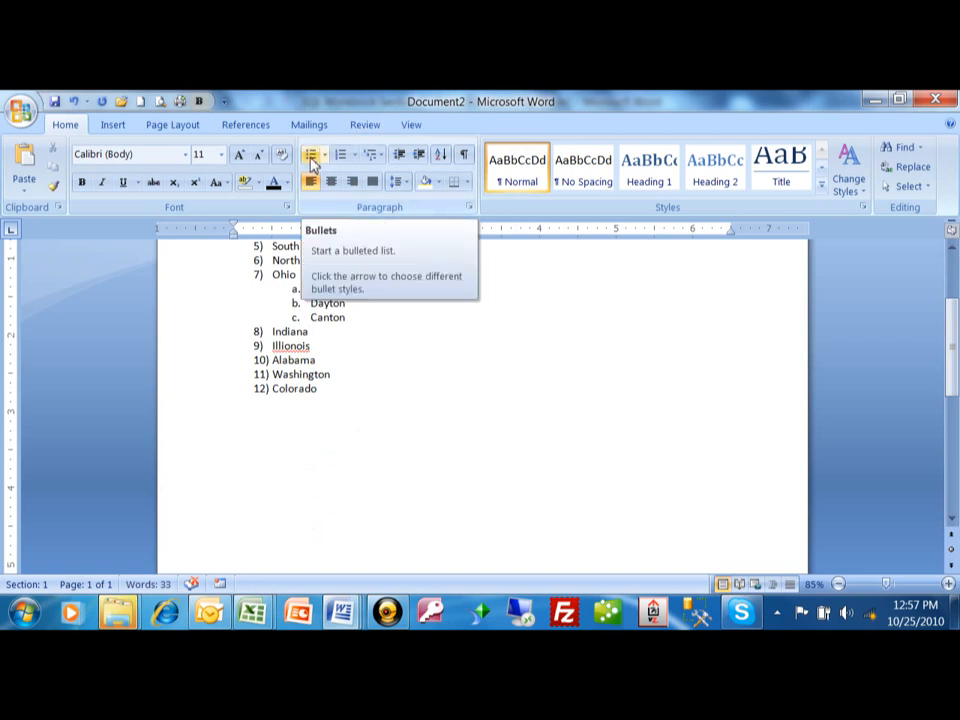
Start a bulleted list on the empty line below the numbered state list
left_click(311, 154)
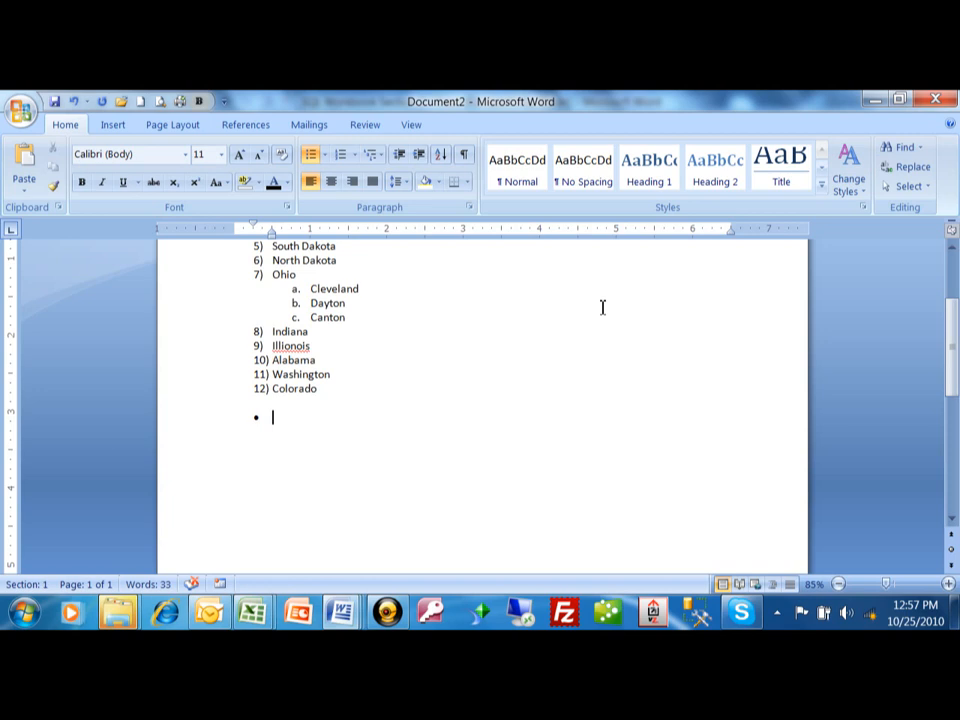
Enter Virginia, Maryland, Oregon, Maine and Arizona as five bullets, correcting Virginia's spelling
type("Virig")
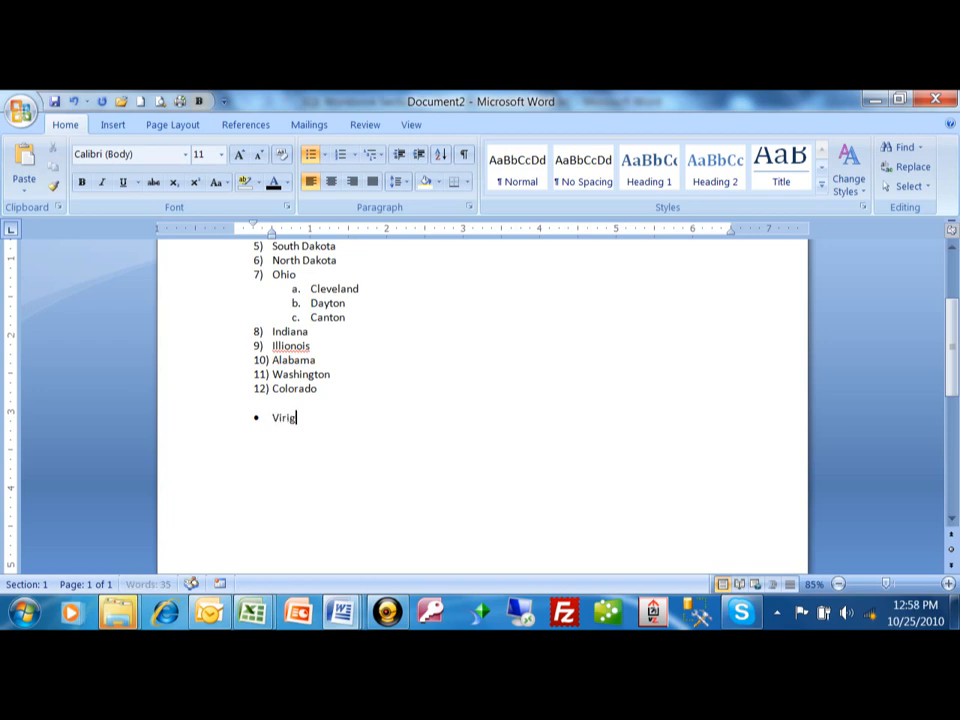
type("inia")
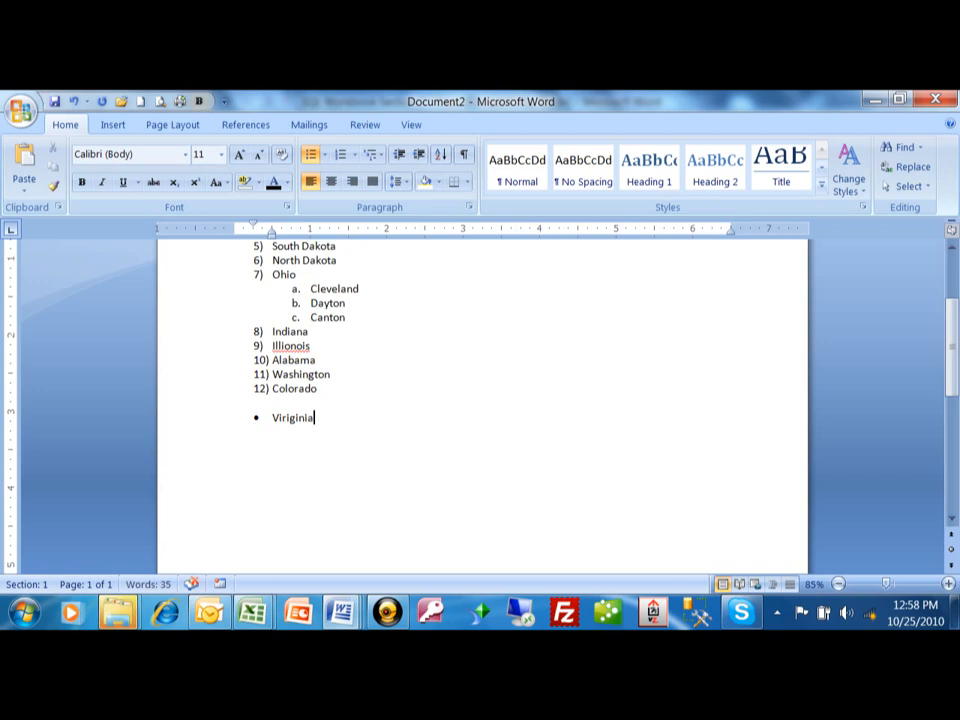
key("enter")
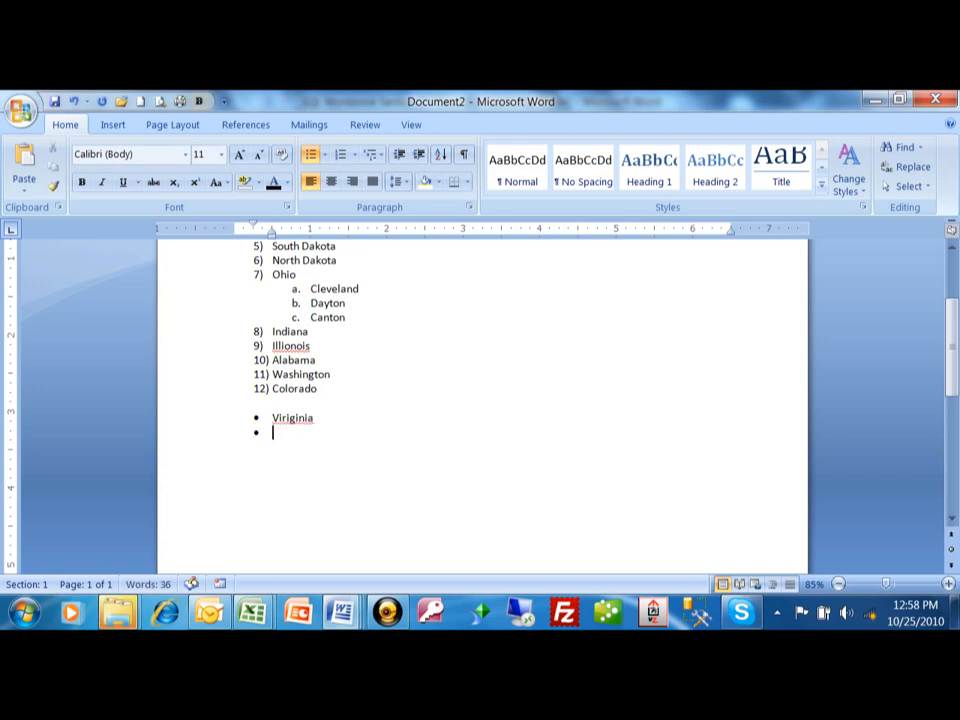
type("M")
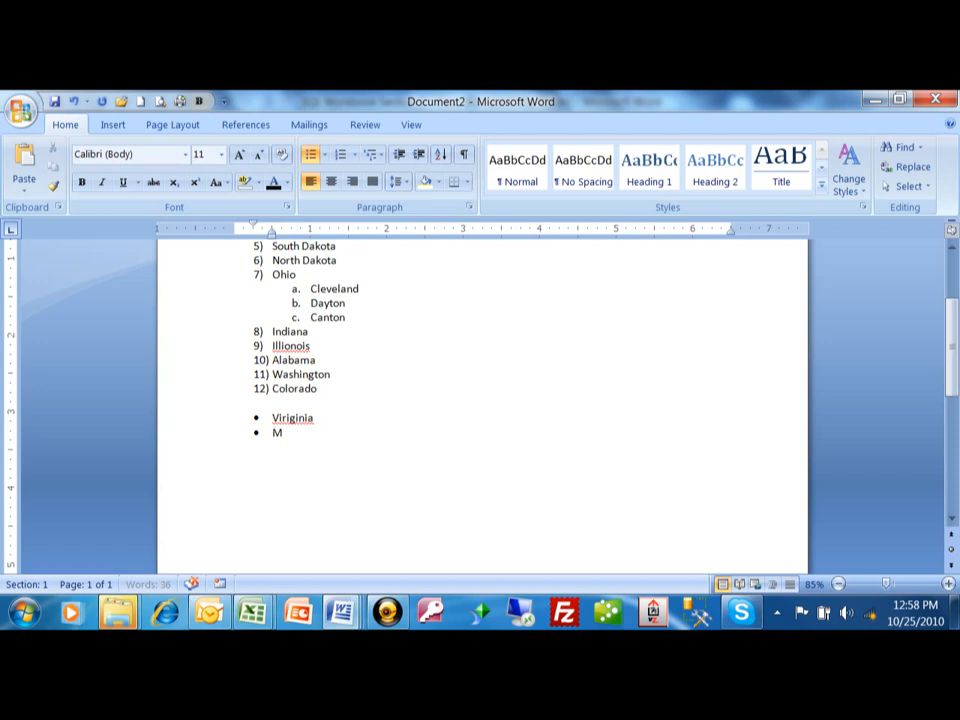
type("aryland")
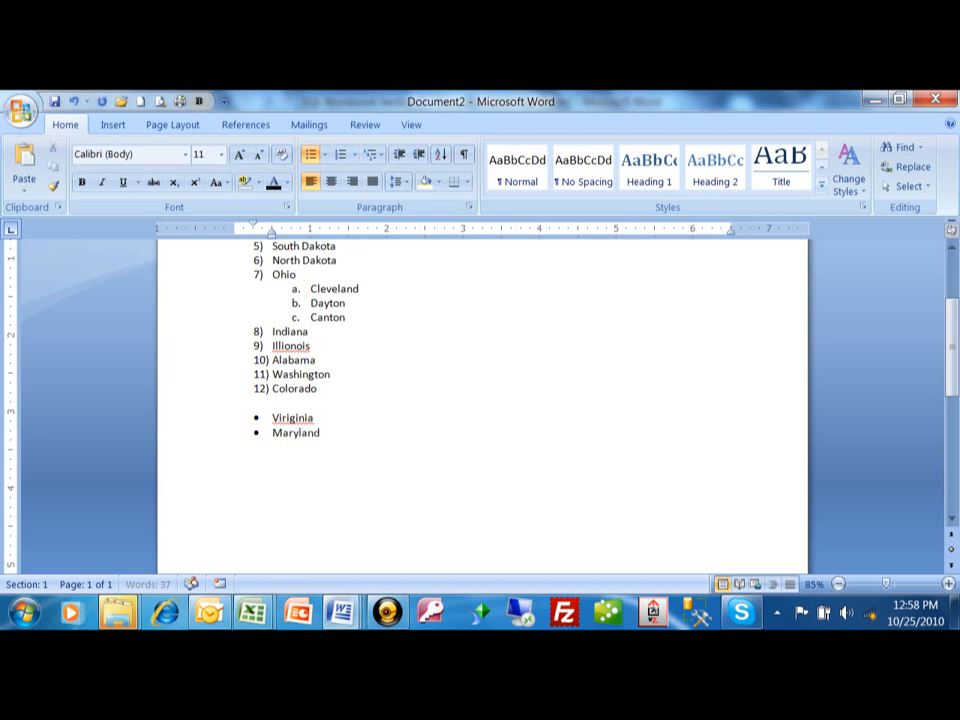
type("Oregon")
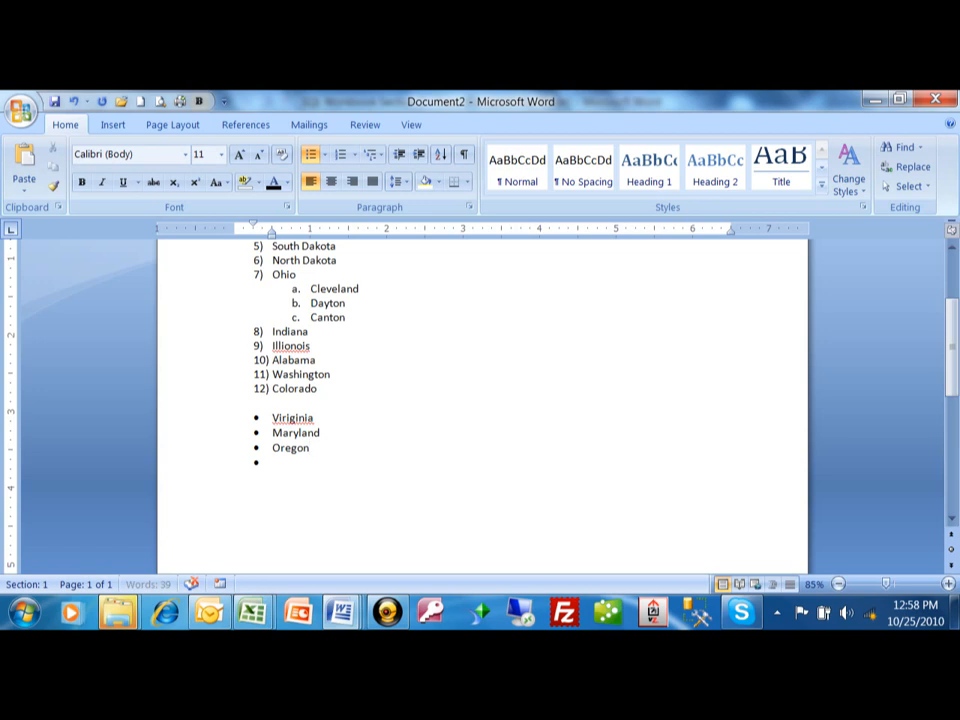
type("Maine")
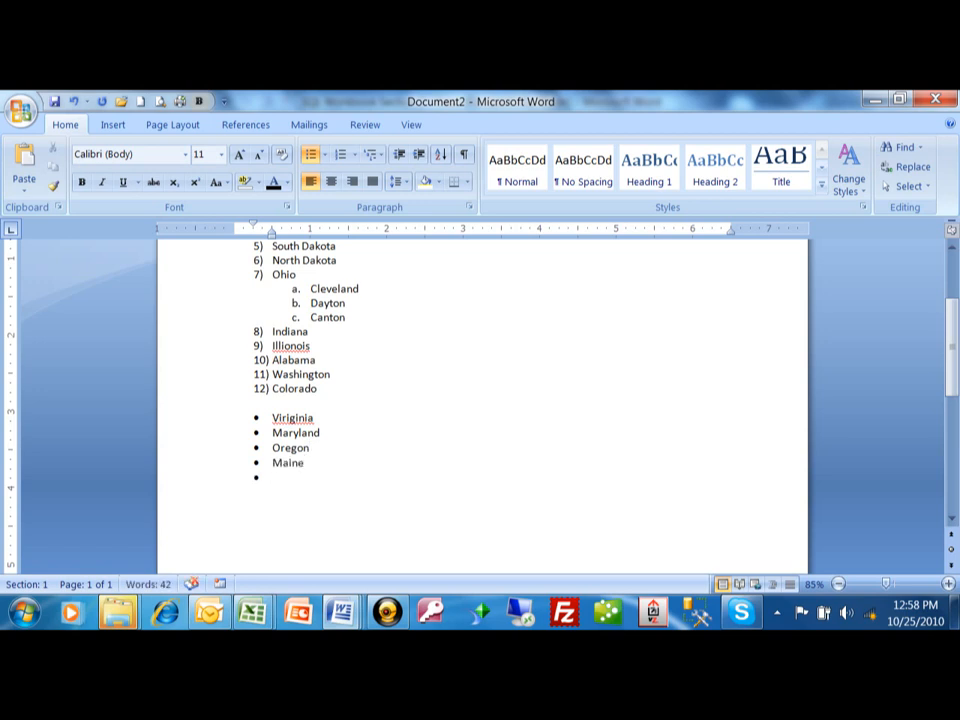
type("Arizona")
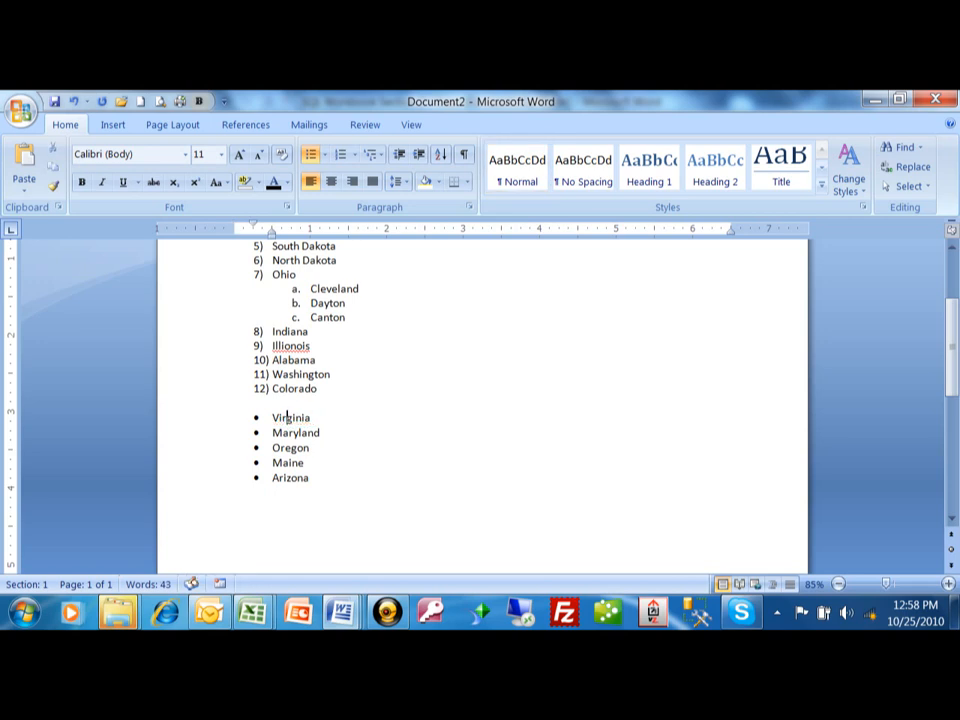
Select the five states and switch their bullets to small squares from the Bullet Library
left_click_drag(271, 417, 312, 447)
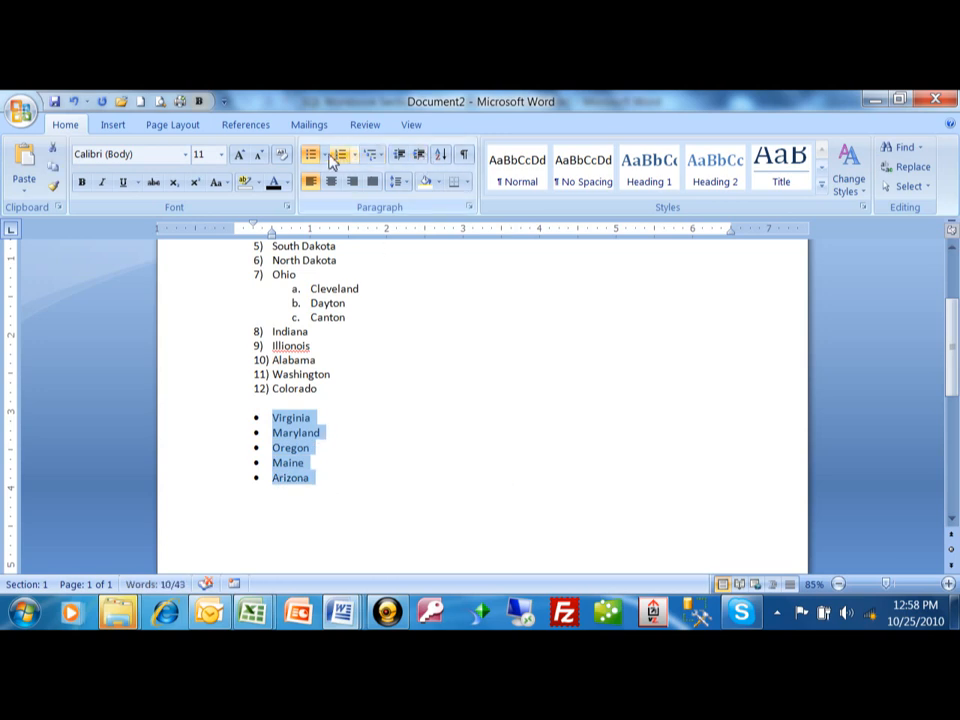
left_click(322, 154)
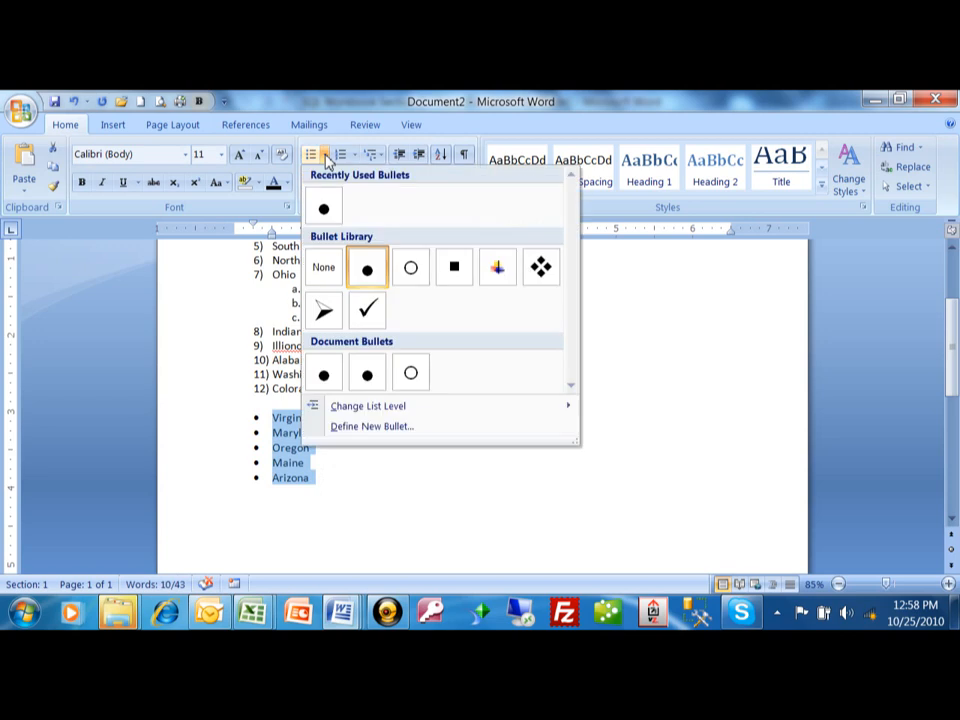
mouse_move(474, 228)
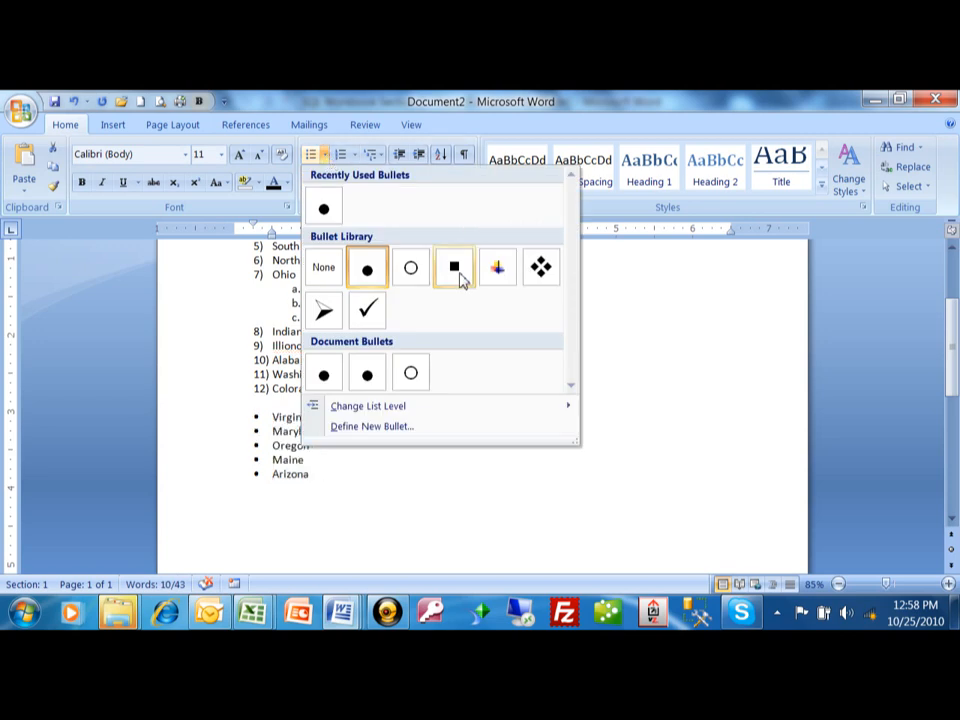
left_click(454, 266)
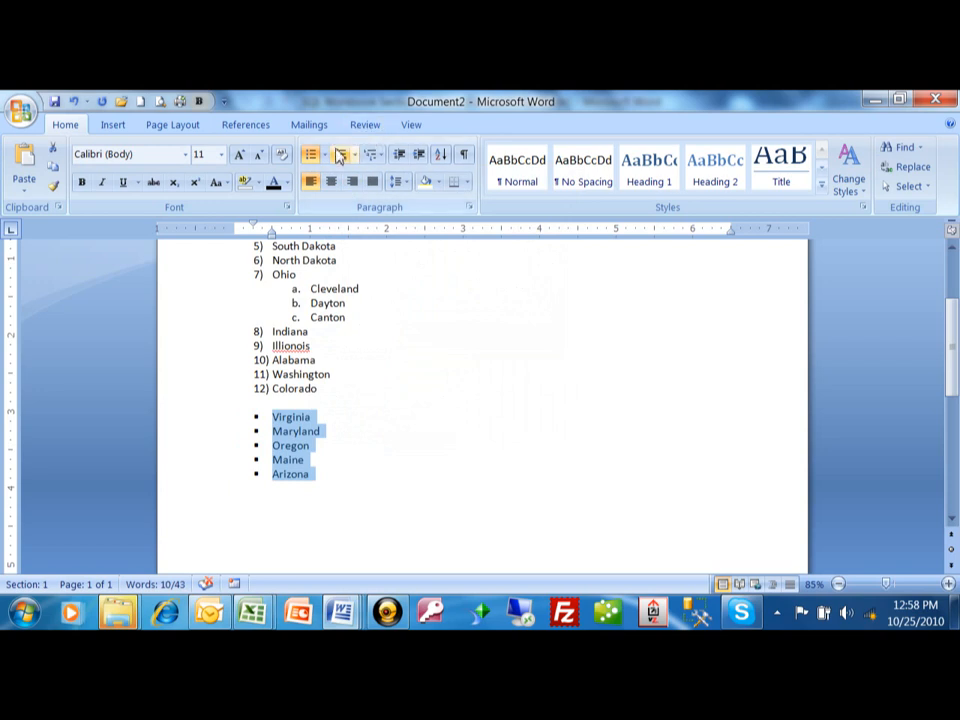
left_click(320, 154)
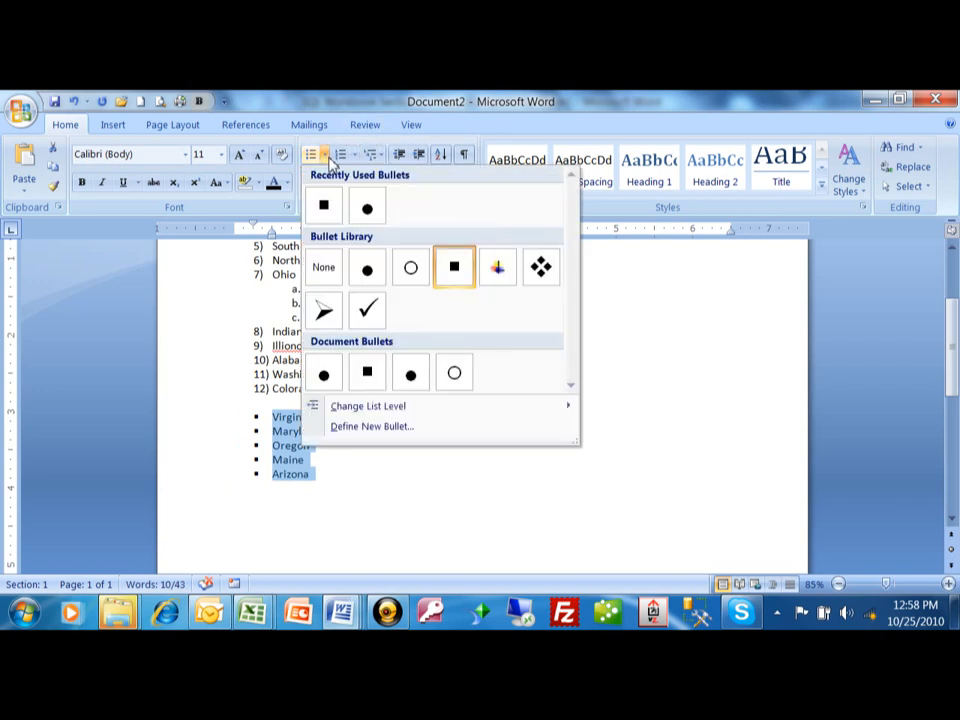
mouse_move(371, 426)
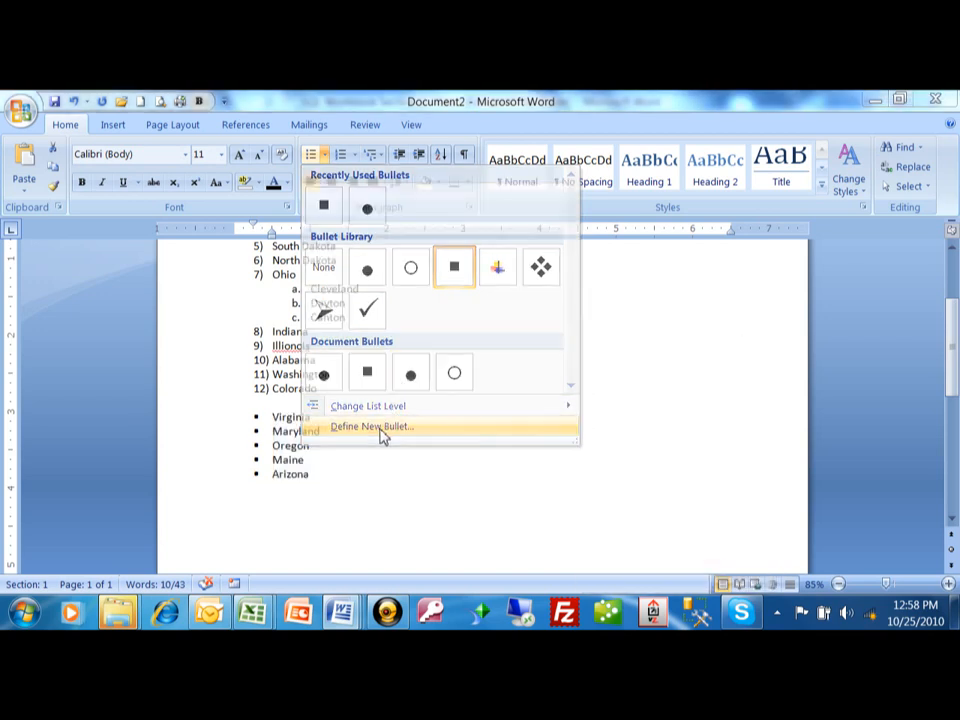
Open Define New Bullet, move it off the list, and bring up the Wingdings symbol chooser
left_click(371, 427)
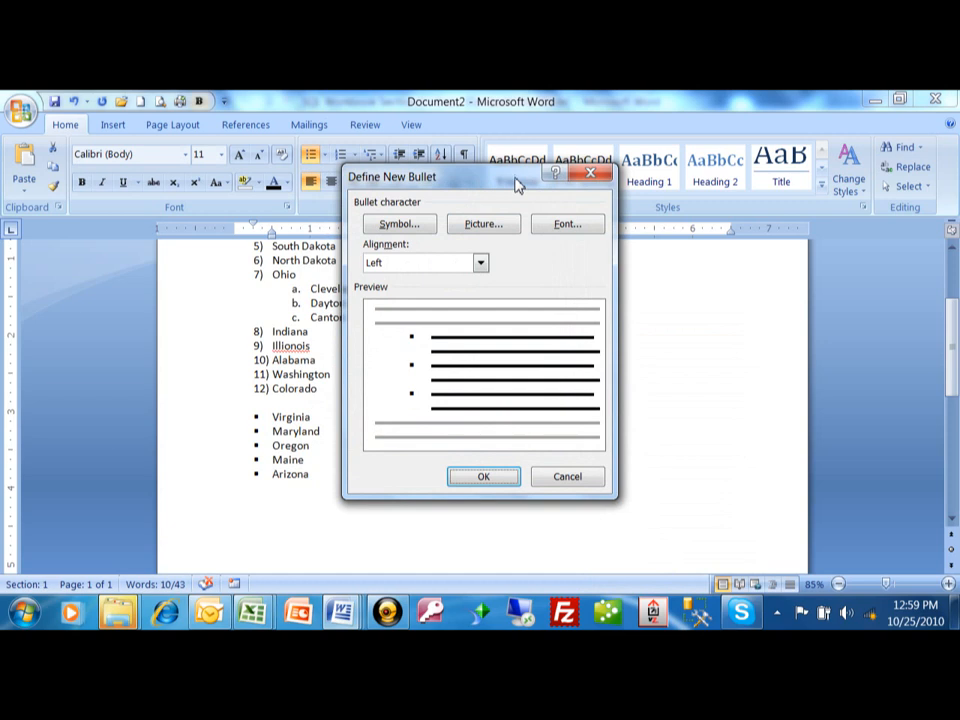
left_click_drag(480, 177, 645, 172)
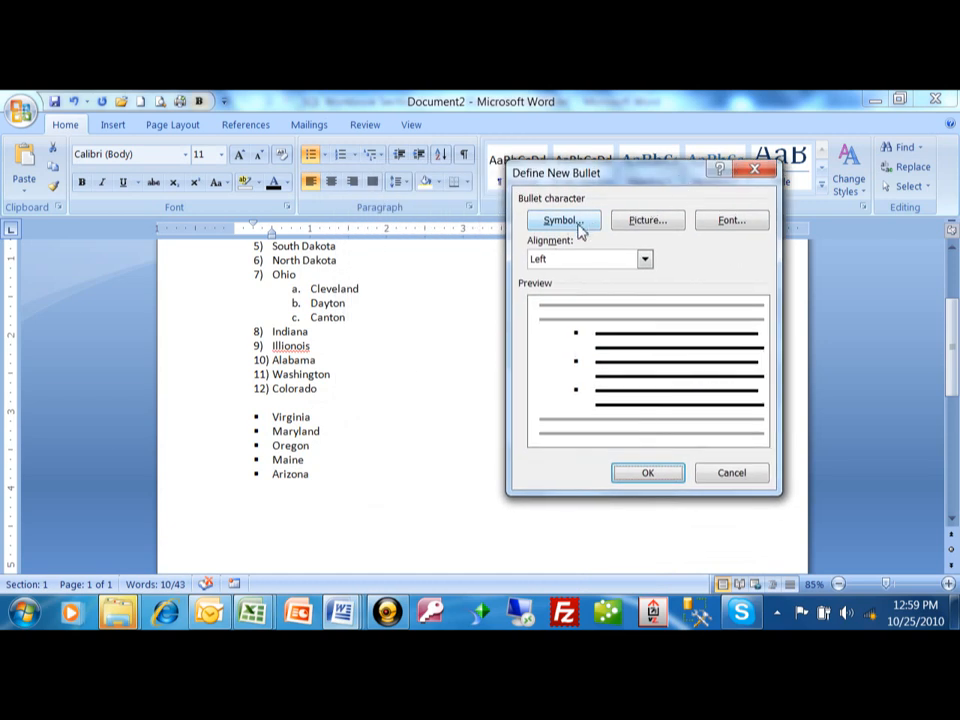
left_click(562, 220)
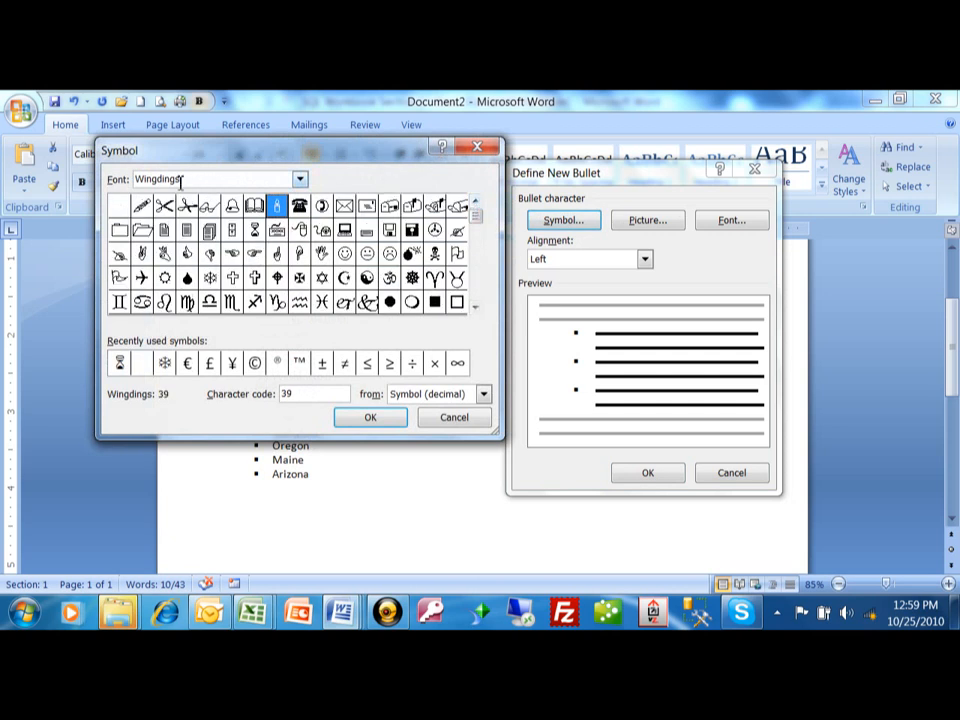
Browse symbol fonts like Webdings to set arrowhead bullets, then right-click the selected states
left_click(299, 178)
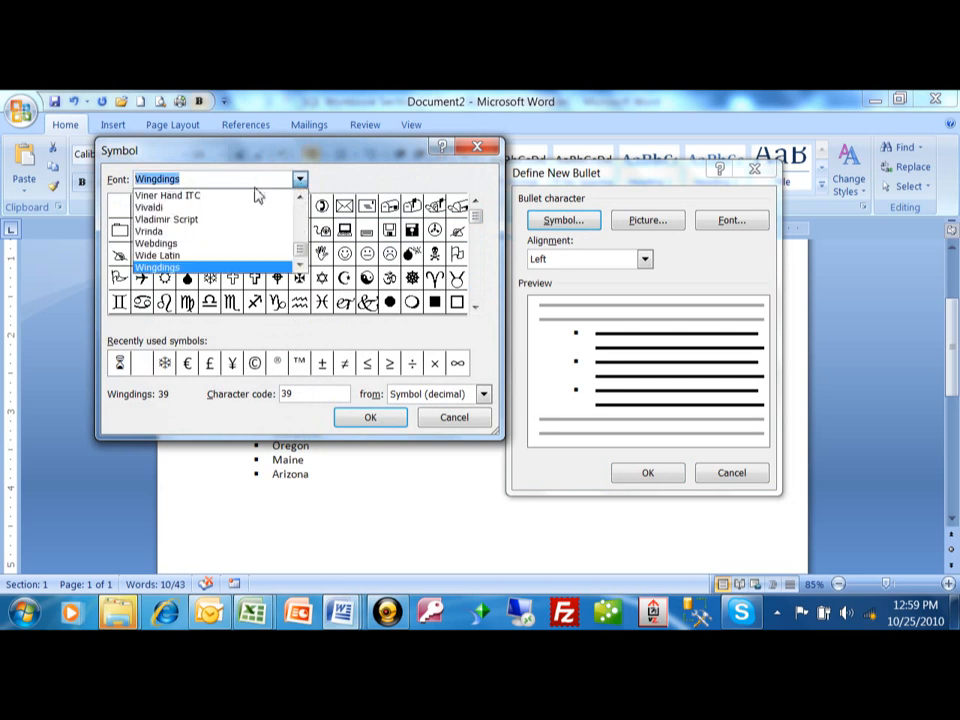
mouse_move(185, 267)
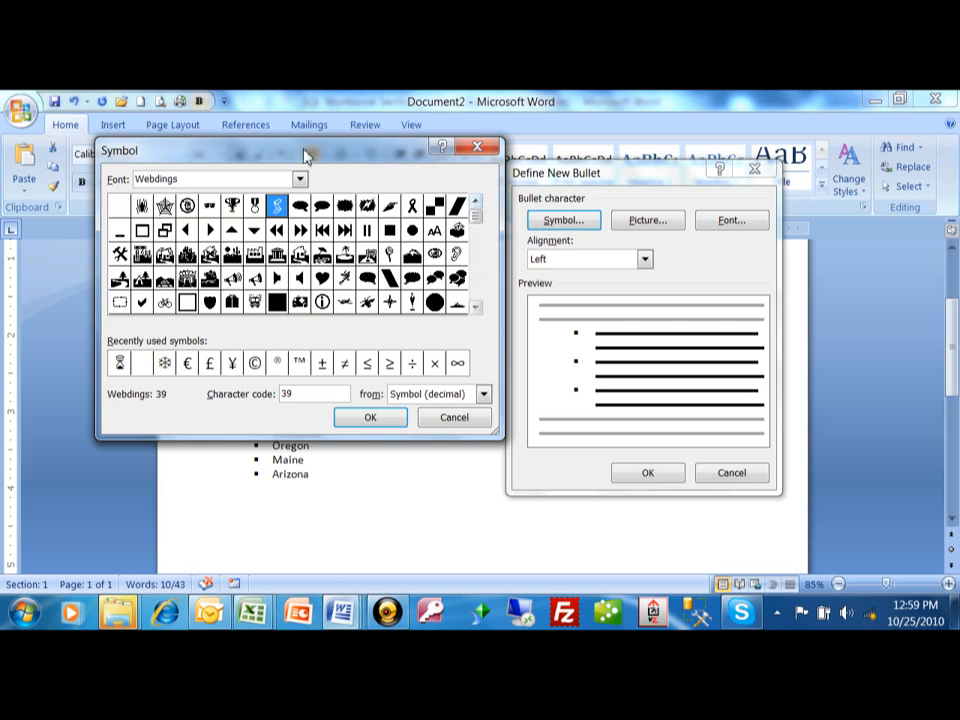
left_click(299, 178)
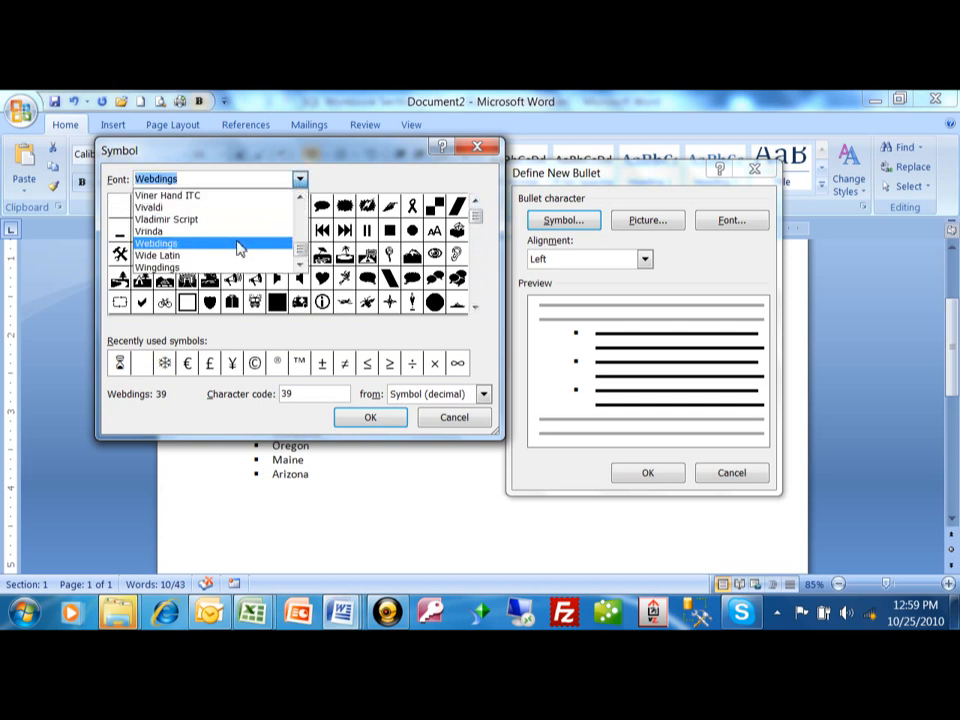
mouse_move(287, 195)
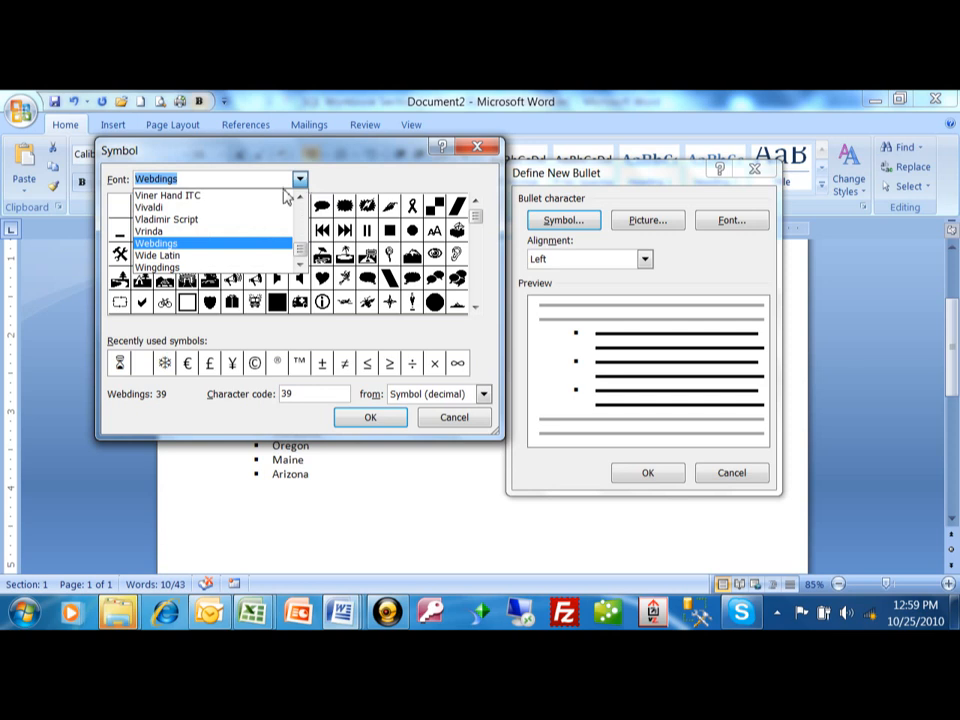
left_click(150, 207)
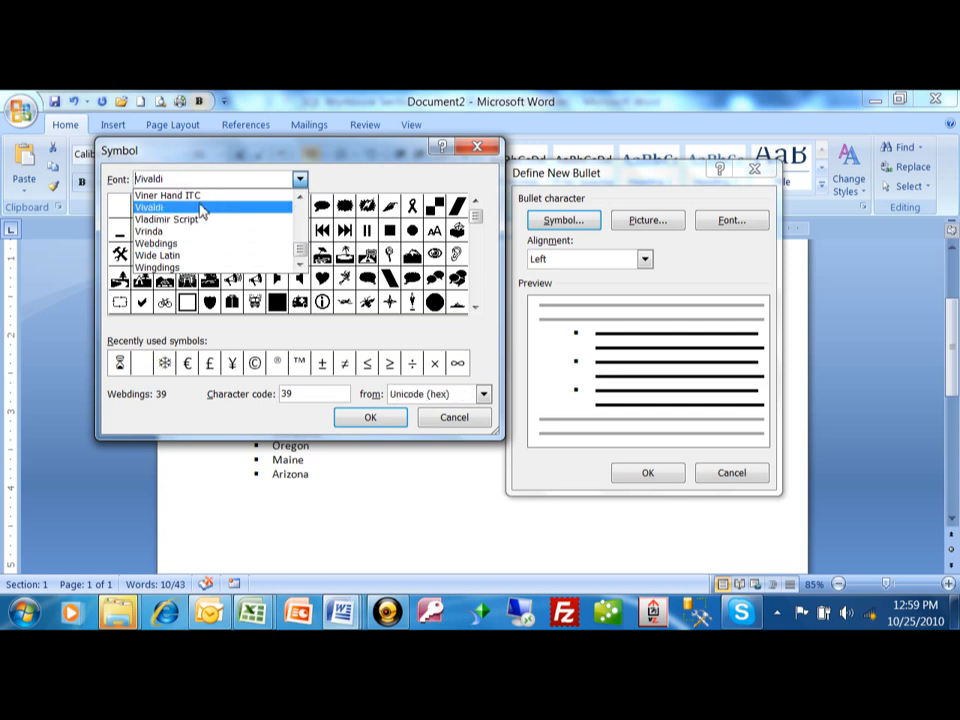
left_click(148, 207)
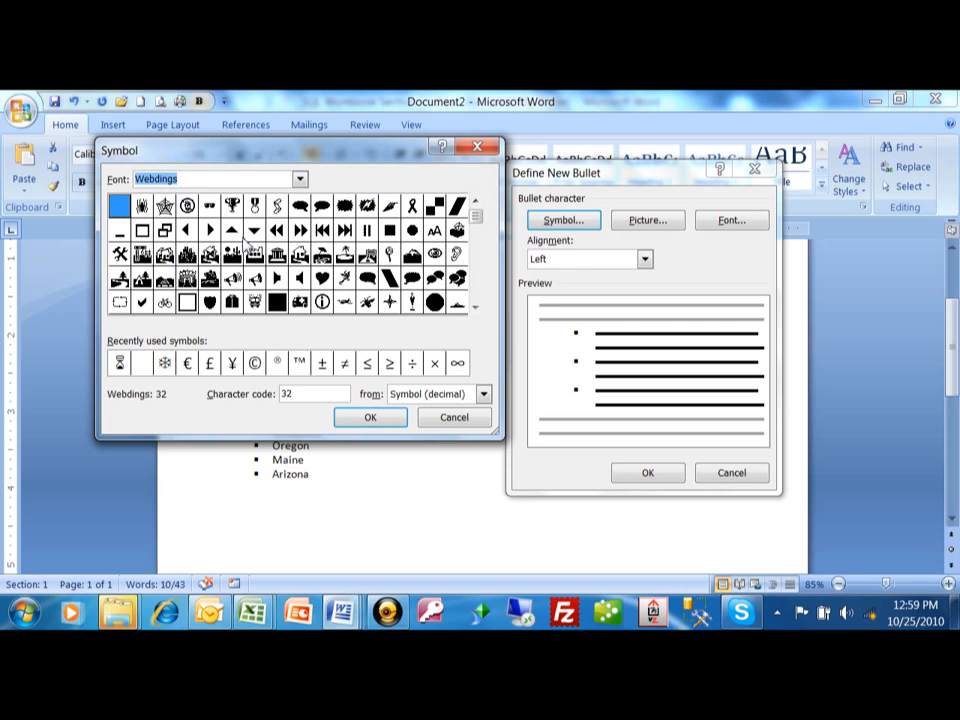
mouse_move(365, 318)
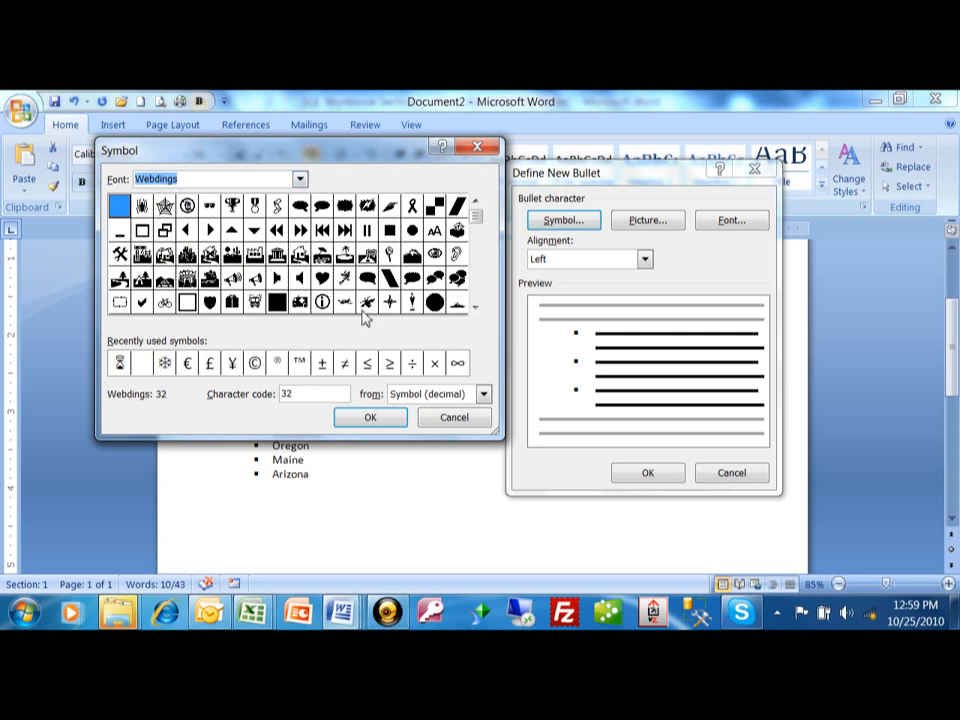
mouse_move(500, 237)
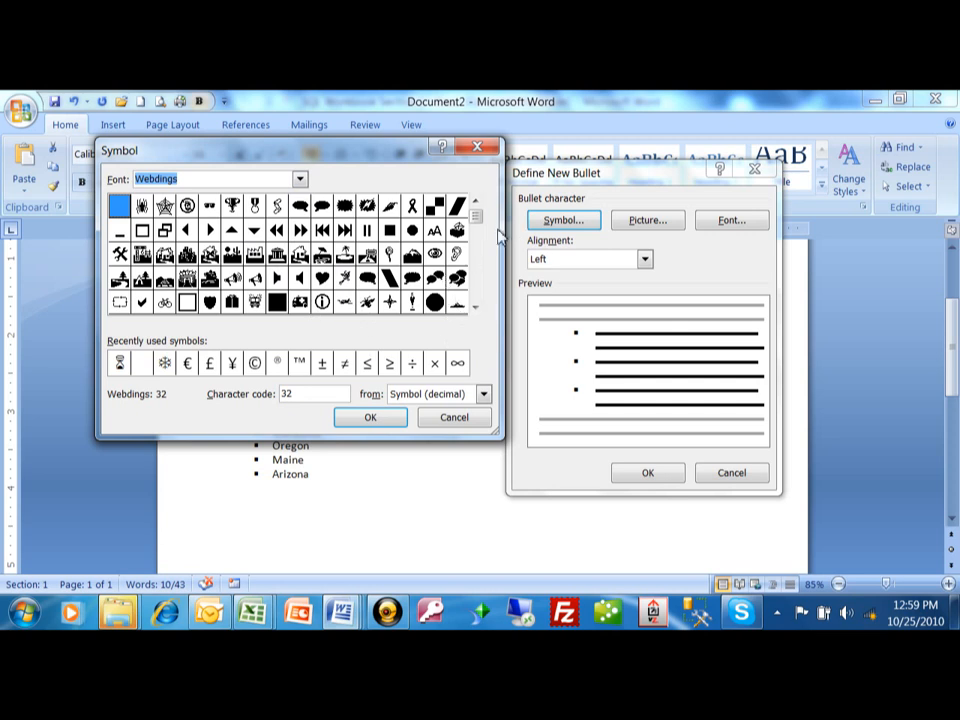
left_click(370, 417)
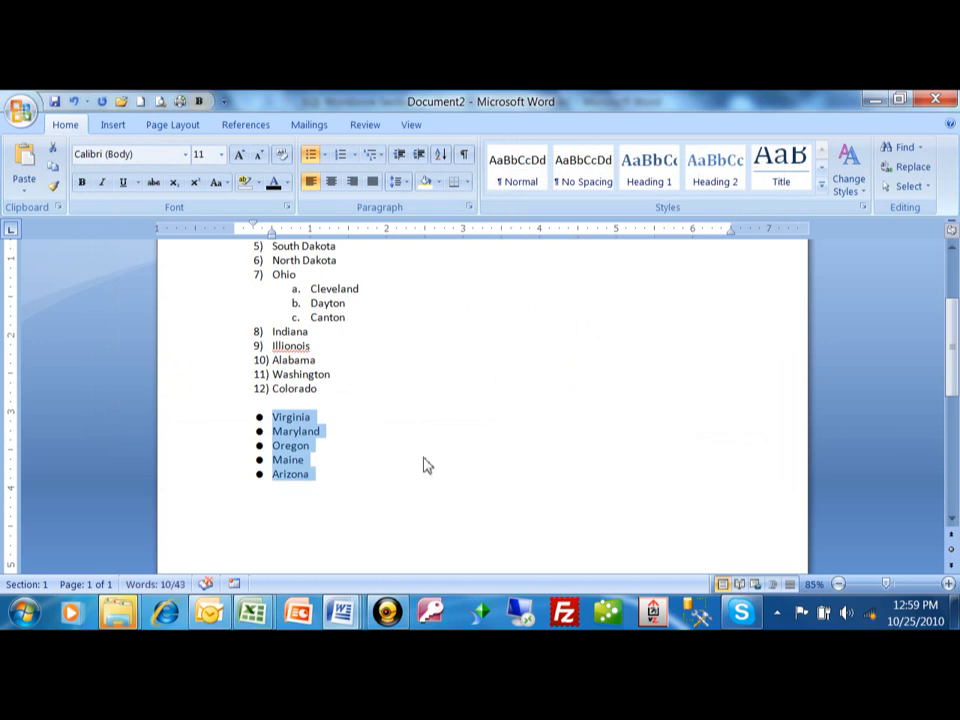
mouse_move(406, 391)
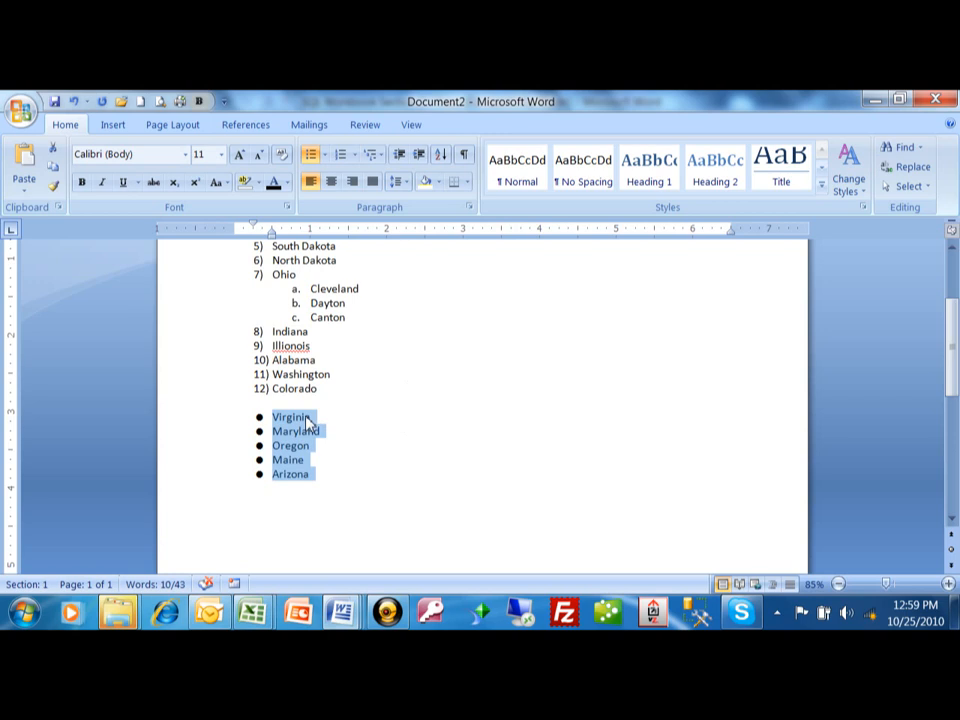
right_click(290, 431)
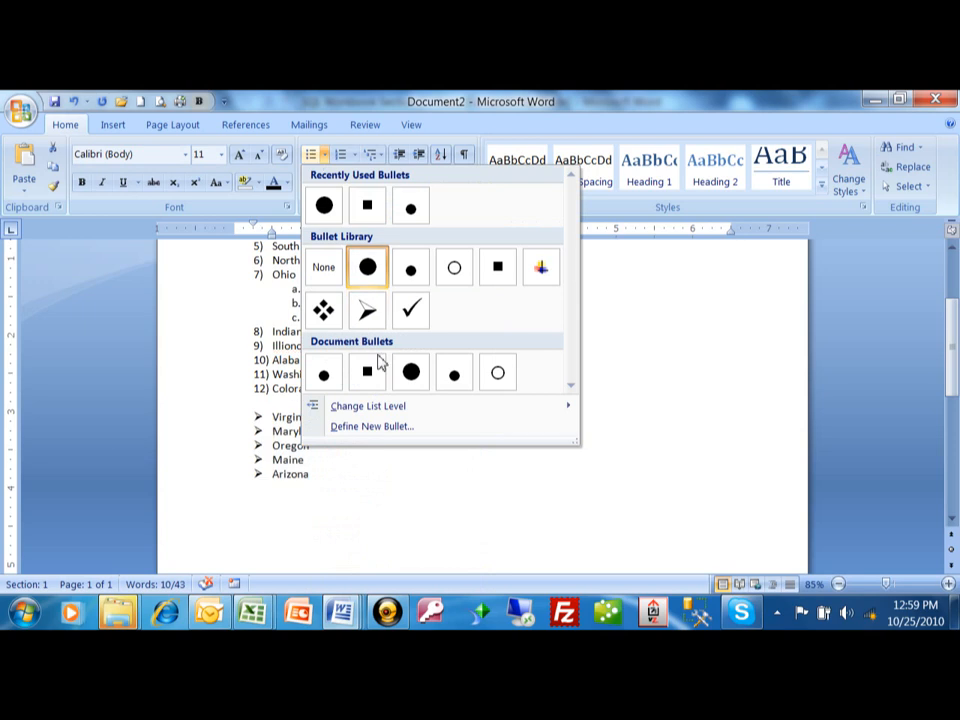
Replace the state bullets with the blue square picture bullet
left_click(371, 426)
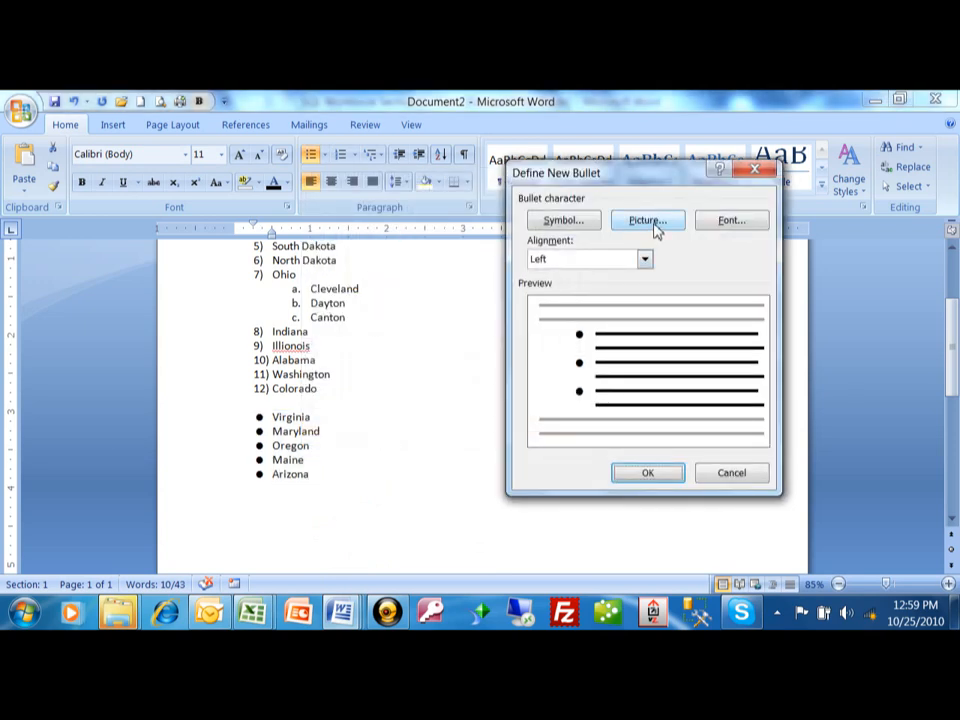
left_click(647, 220)
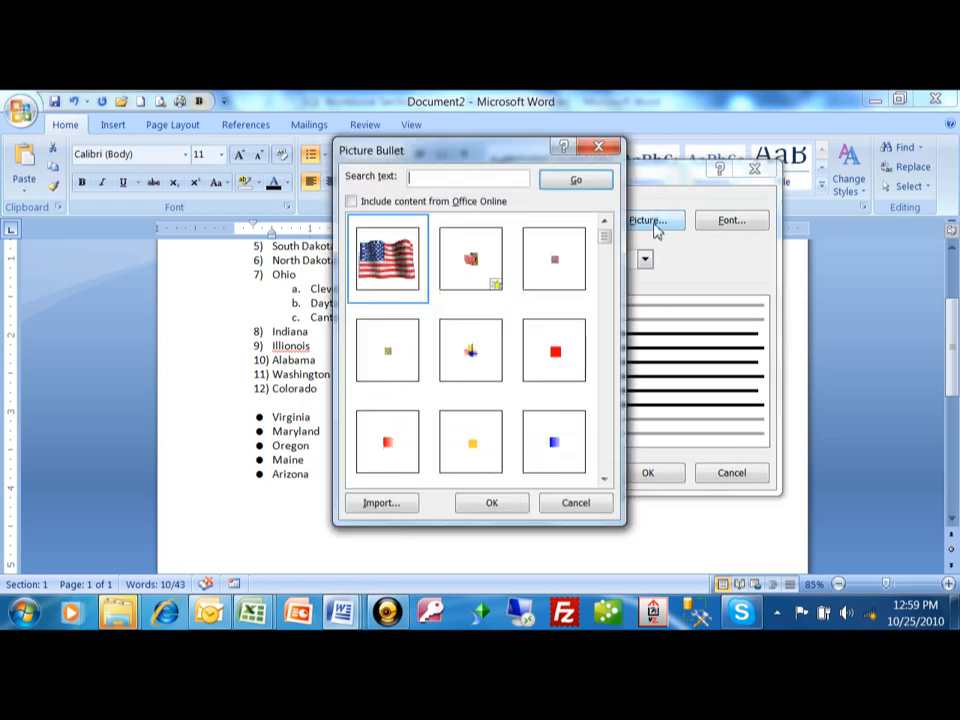
left_click(470, 350)
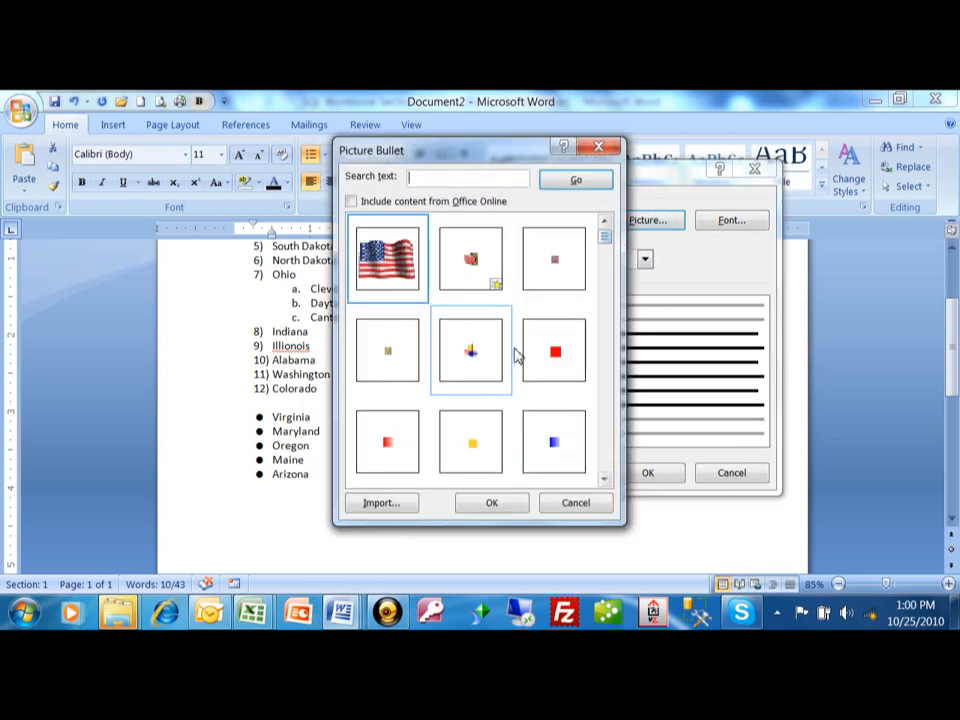
scroll("down", 3)
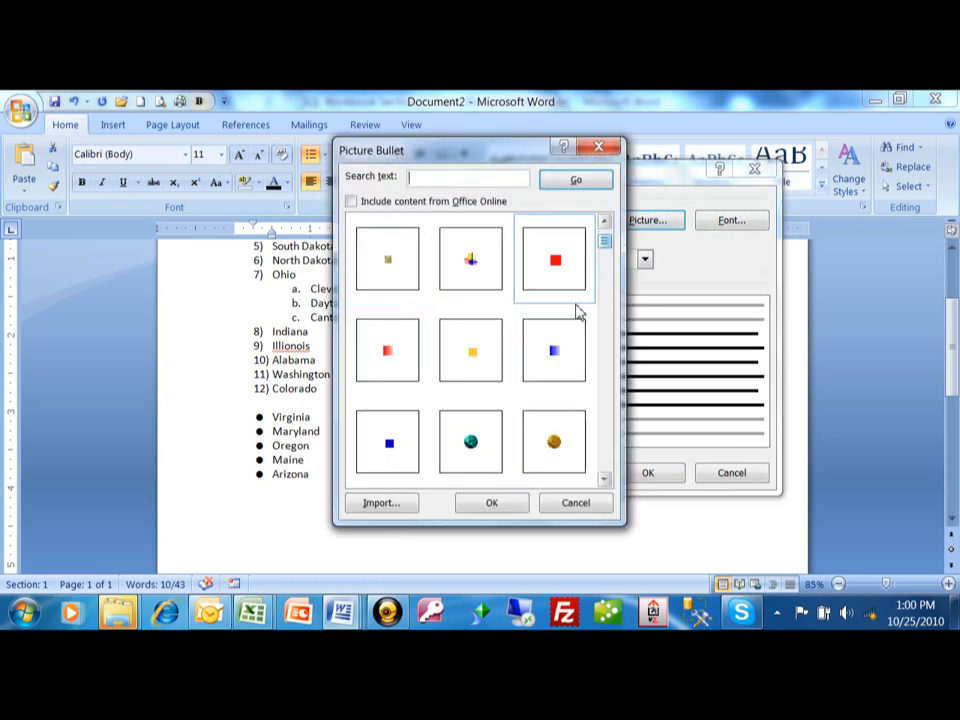
mouse_move(554, 350)
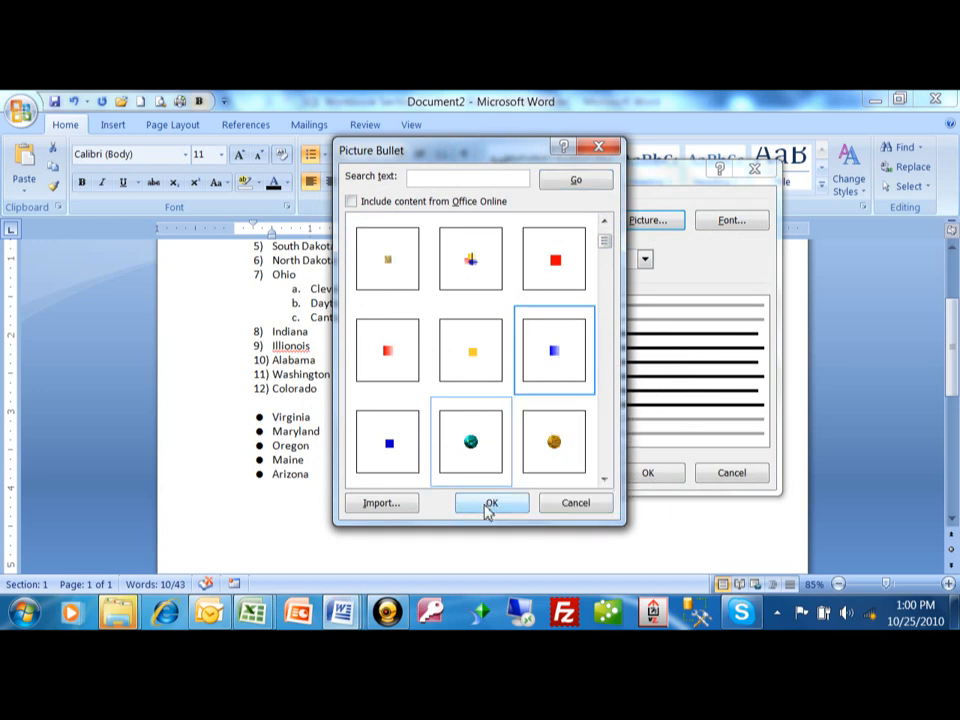
left_click(491, 503)
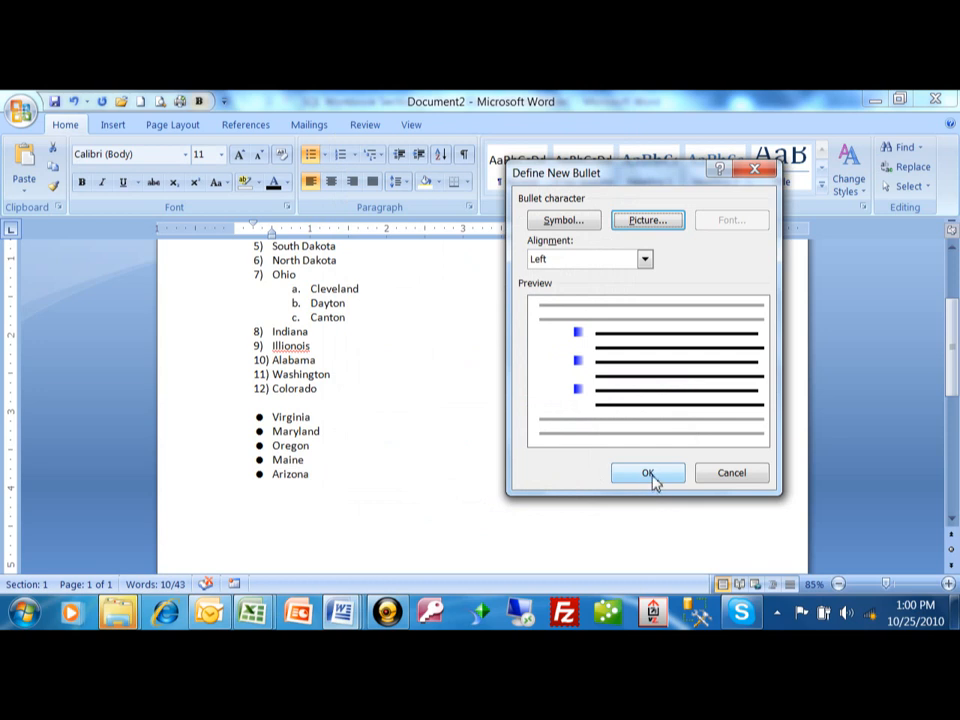
left_click(647, 472)
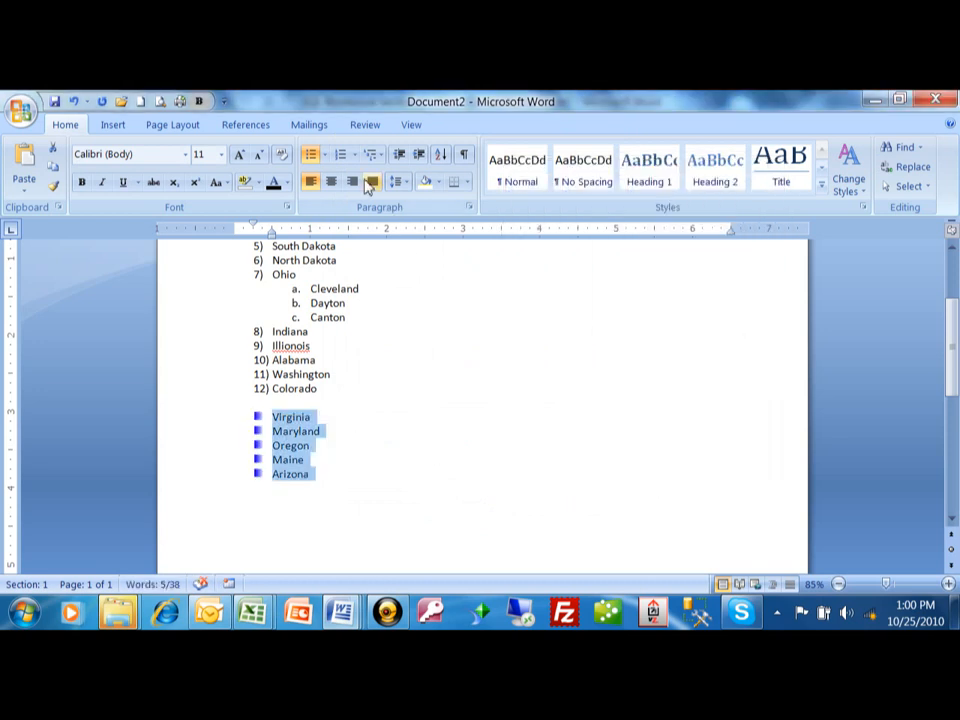
Open the Picture Bullet import window showing the Pictures library
left_click(315, 155)
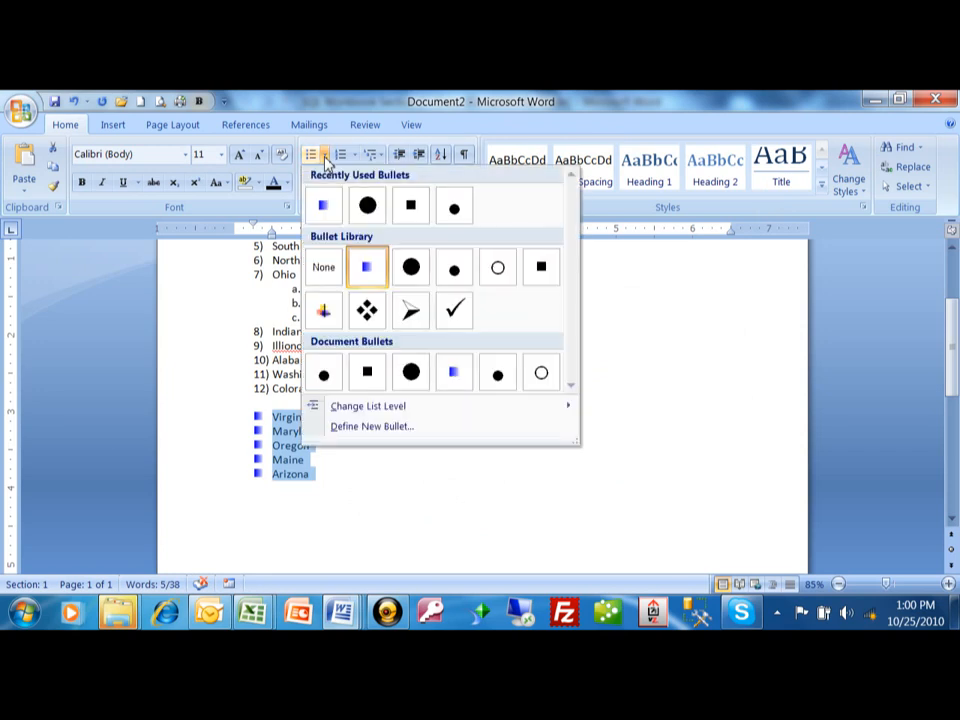
left_click(371, 426)
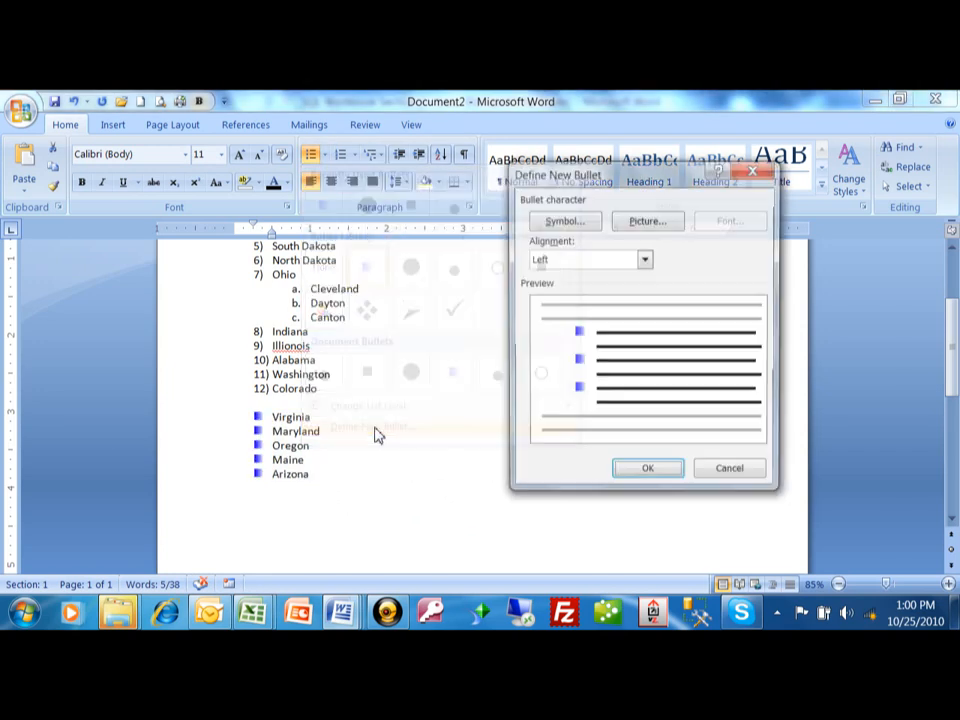
left_click(646, 221)
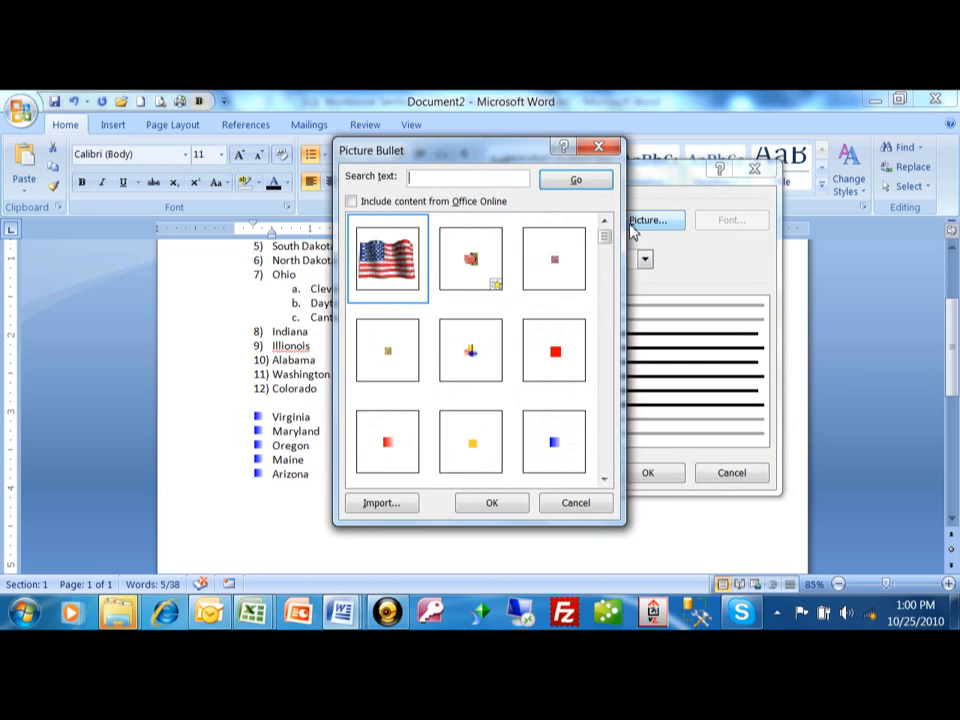
mouse_move(387, 442)
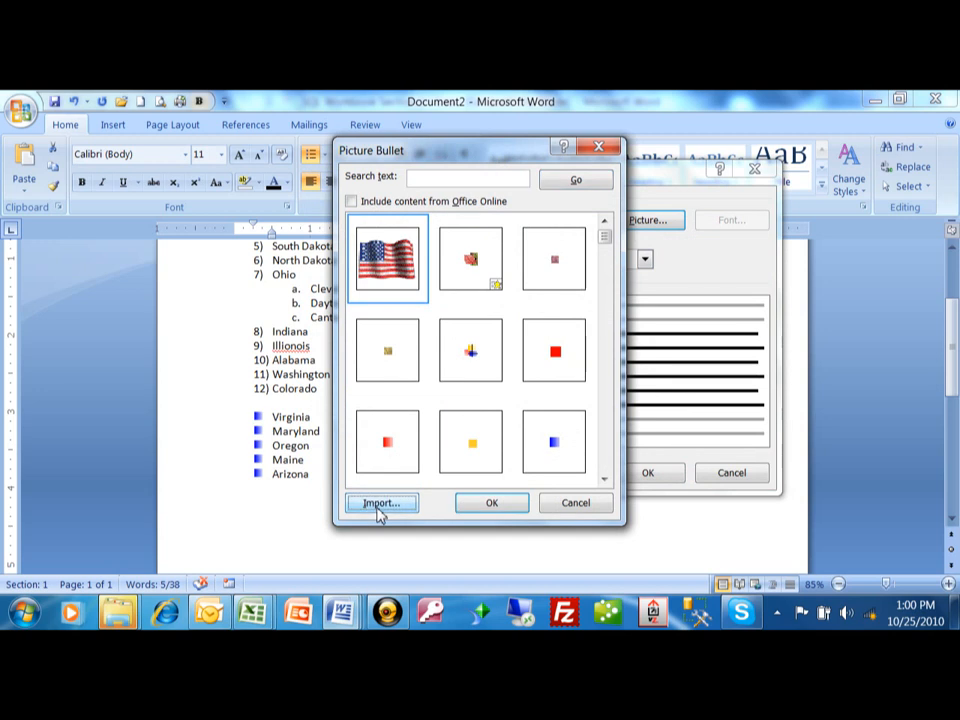
left_click(380, 502)
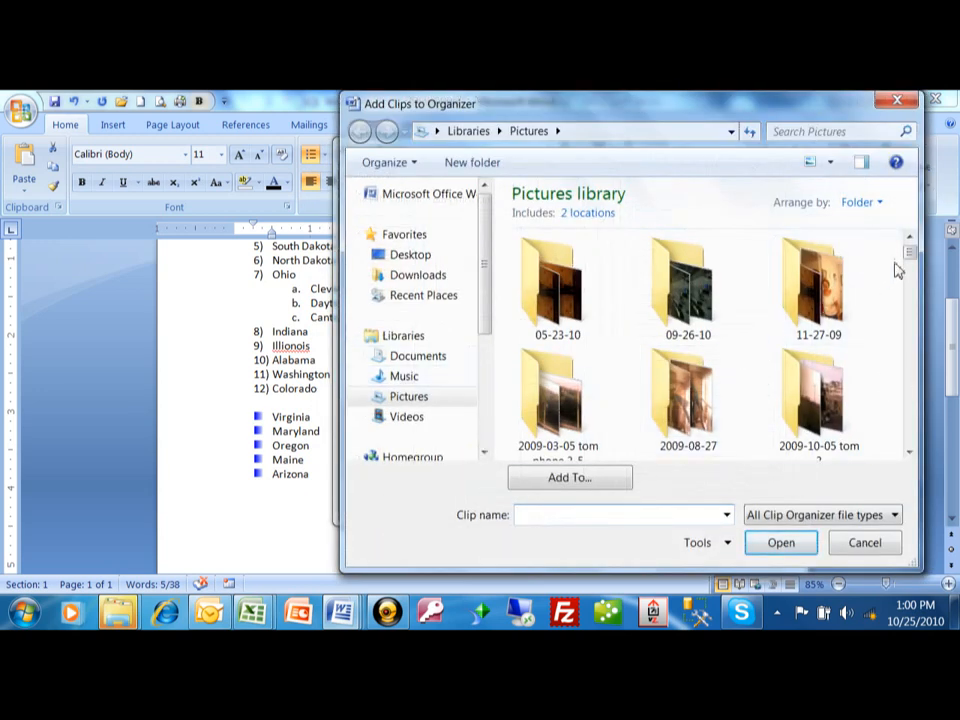
Scroll through the Pictures library to locate the cartoon image to add
scroll("down", 3)
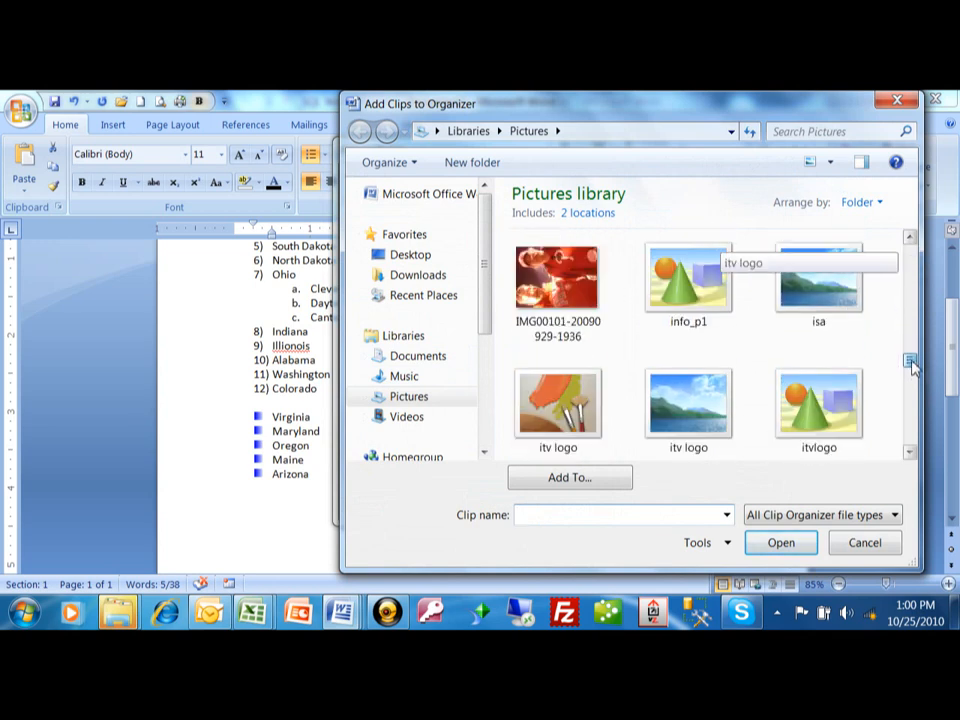
scroll("down", 3)
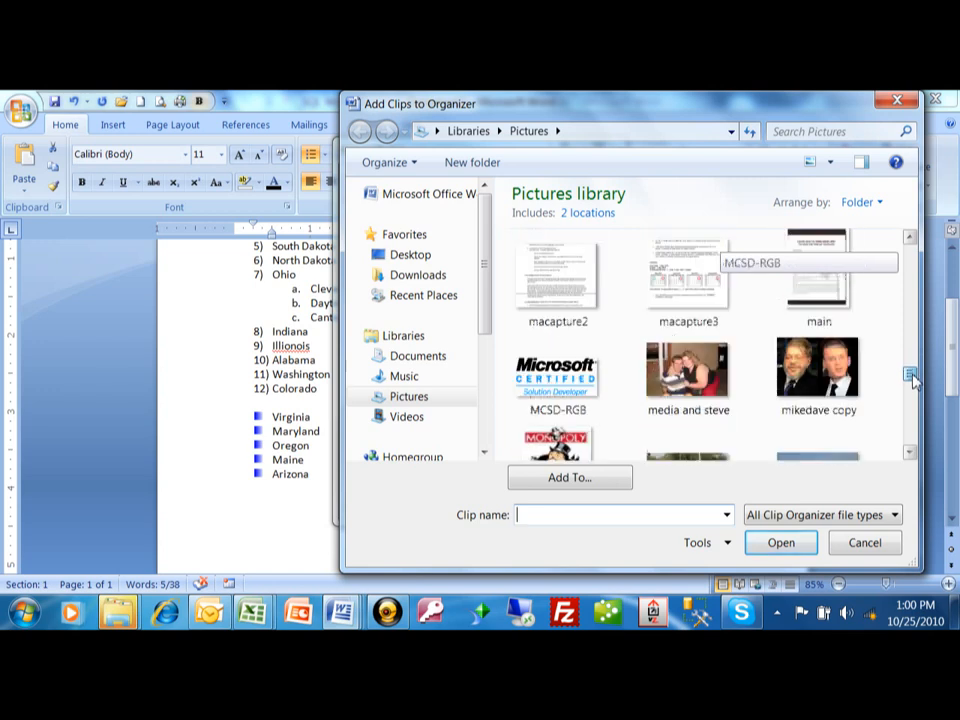
scroll("down", 3)
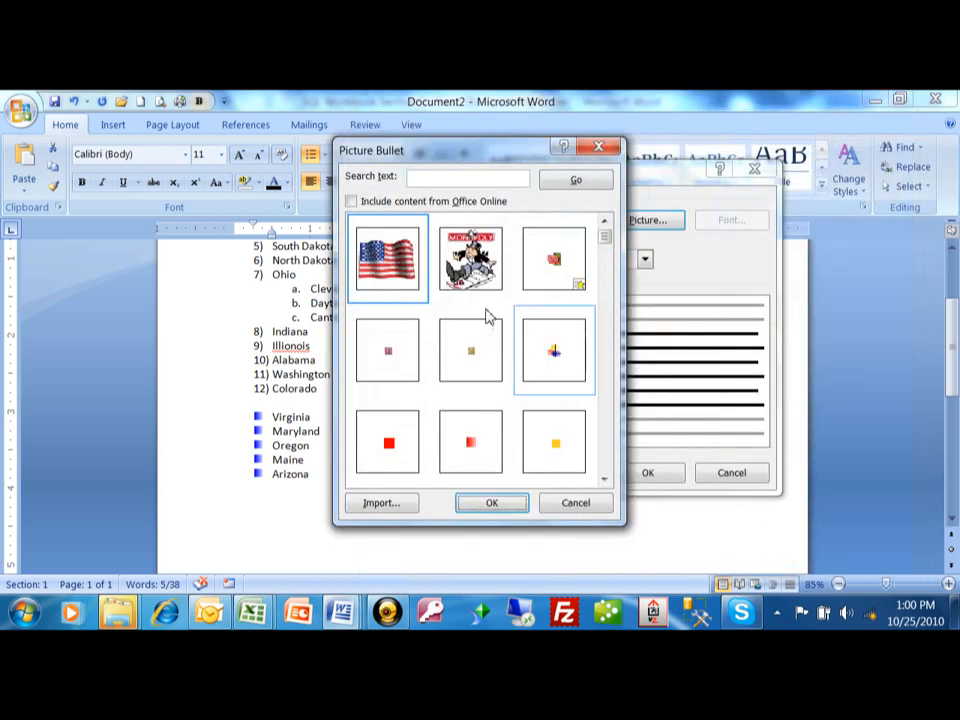
Apply the imported Monopoly picture as the bullet for all five states
left_click(470, 258)
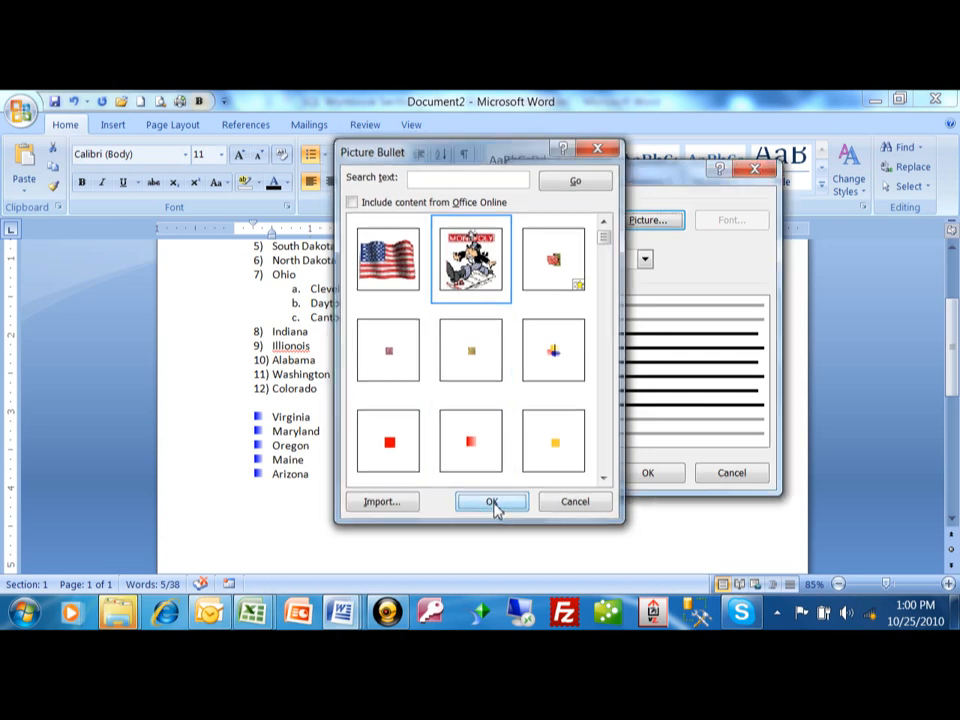
left_click(491, 501)
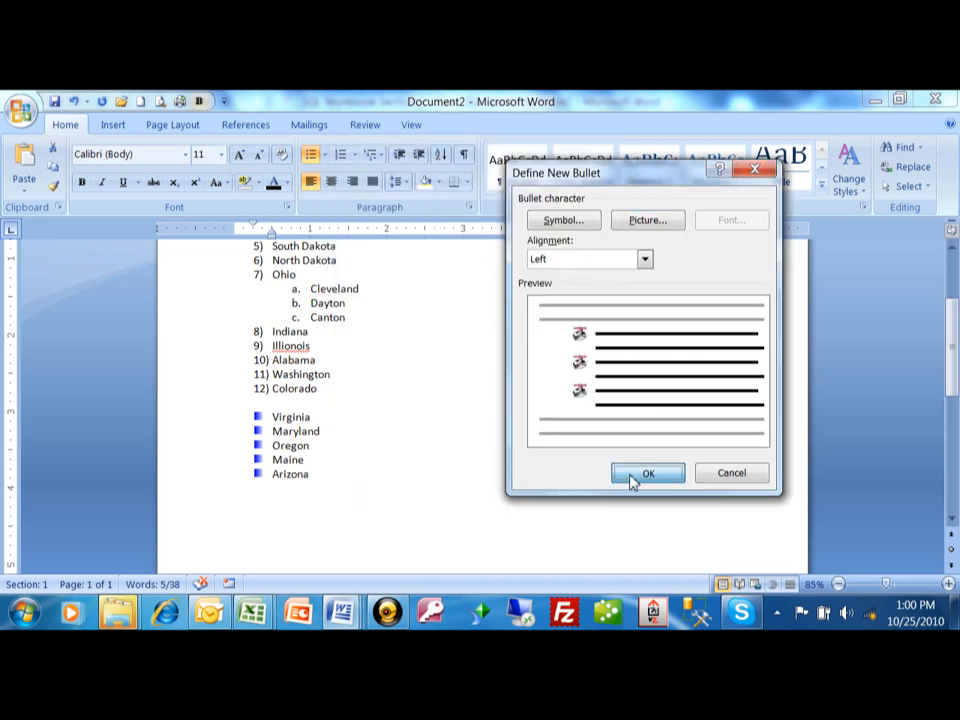
left_click(647, 472)
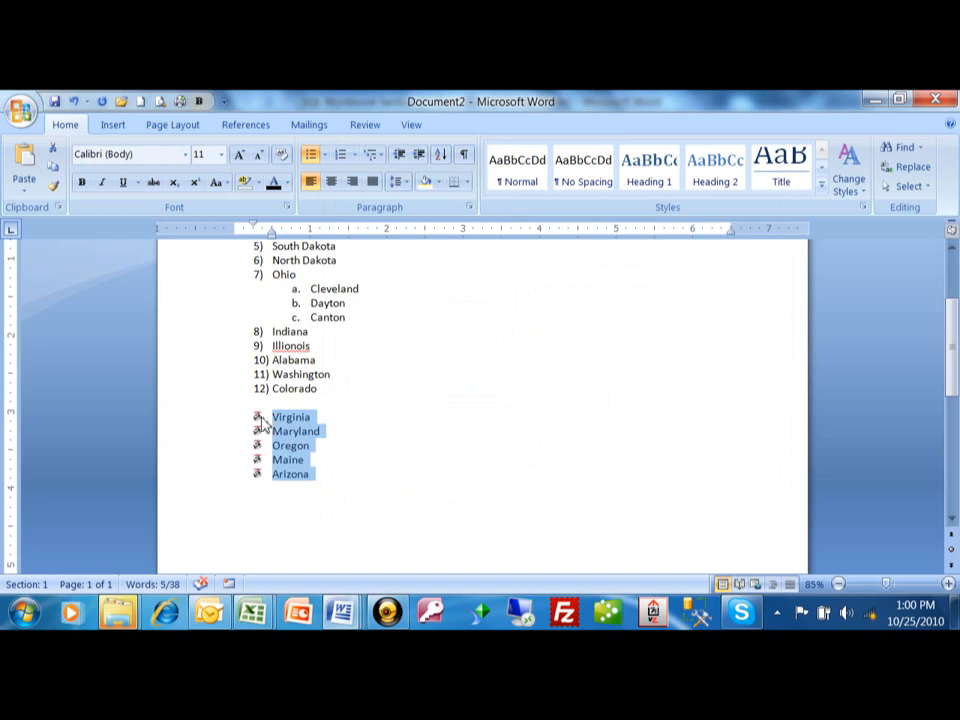
mouse_move(363, 422)
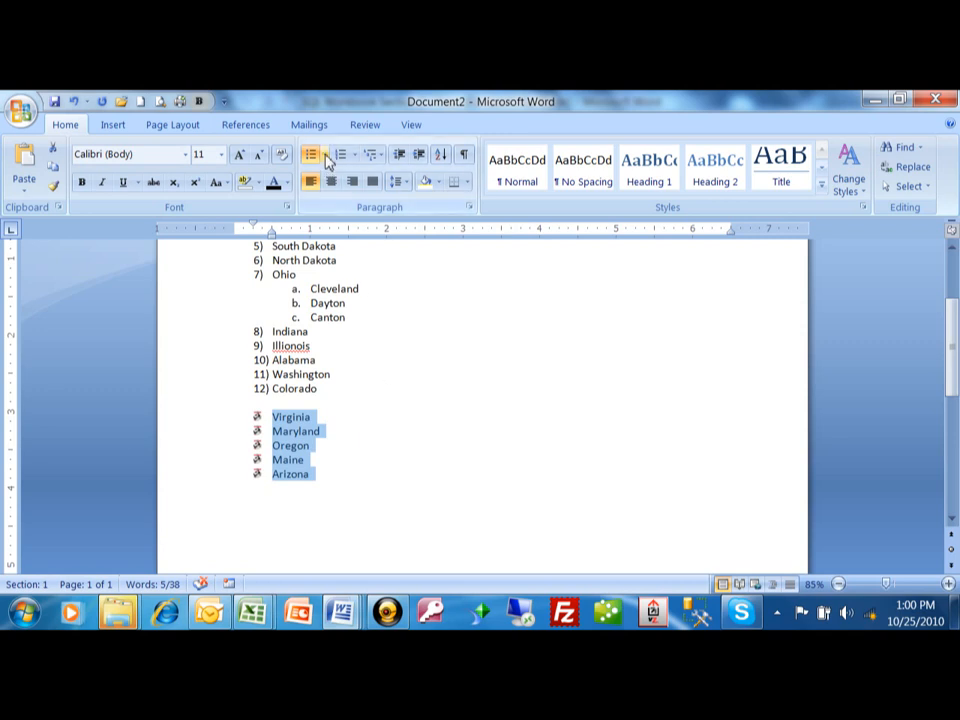
Restore plain square bullets and place the cursor at the end of Virginia
left_click(321, 154)
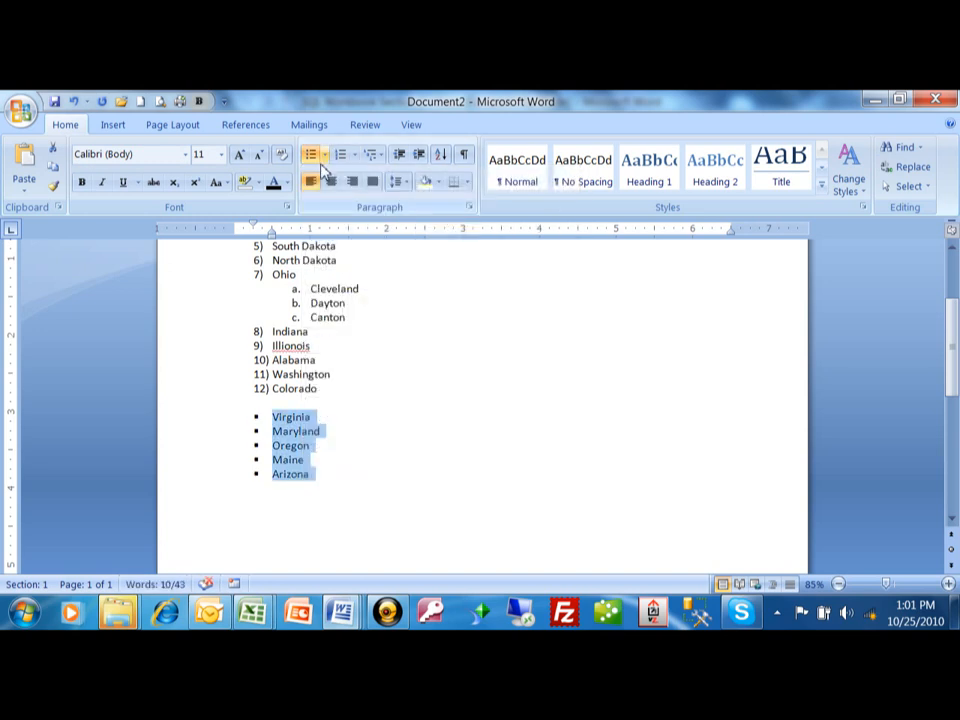
left_click(322, 155)
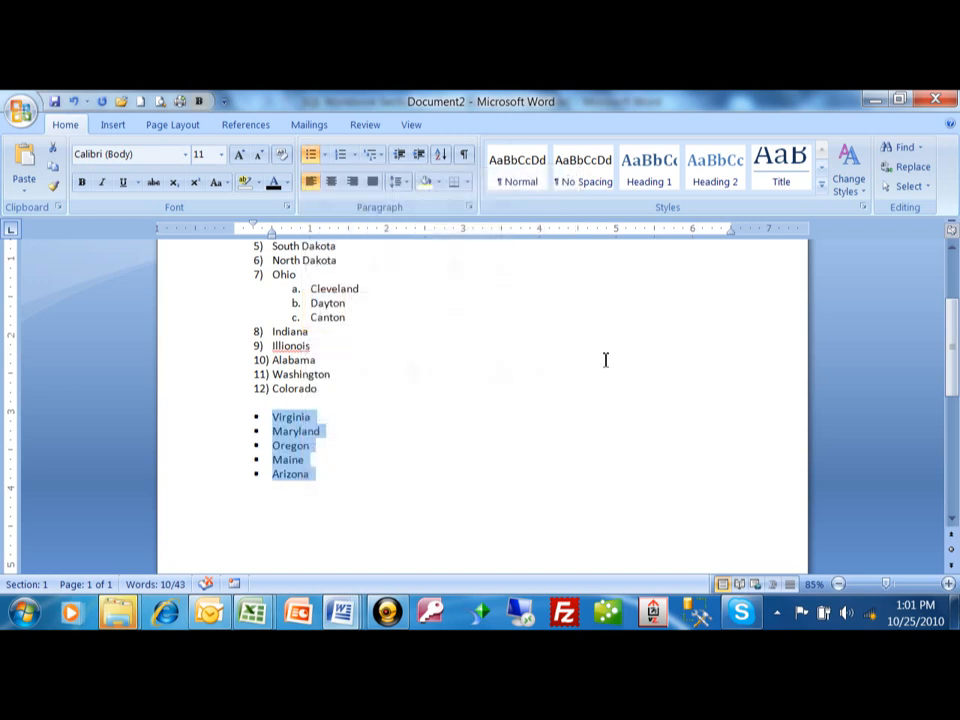
left_click(398, 419)
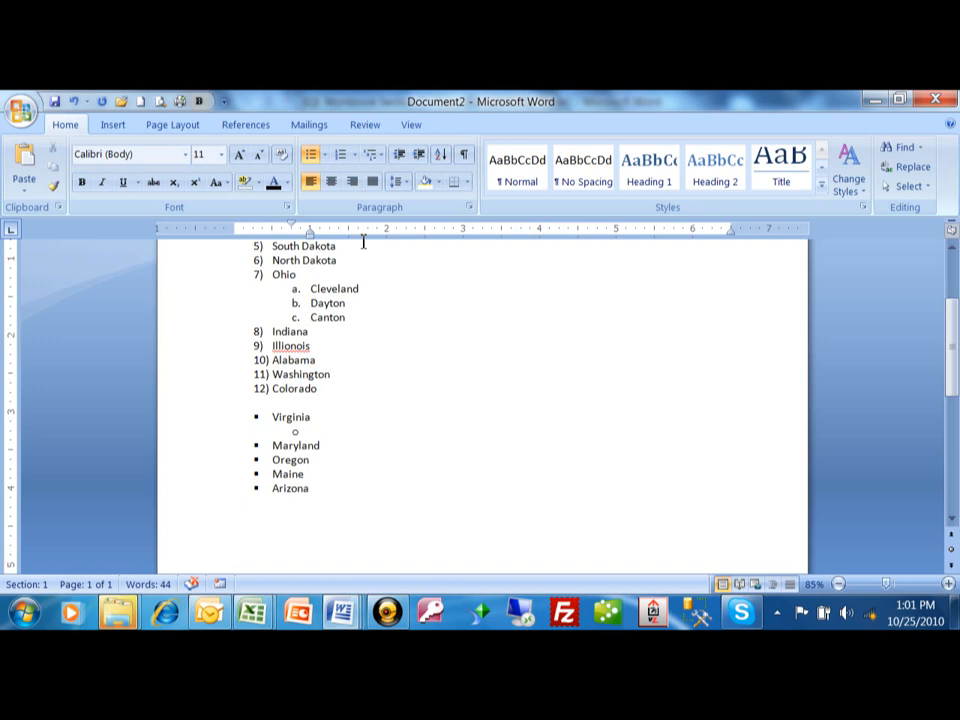
mouse_move(418, 155)
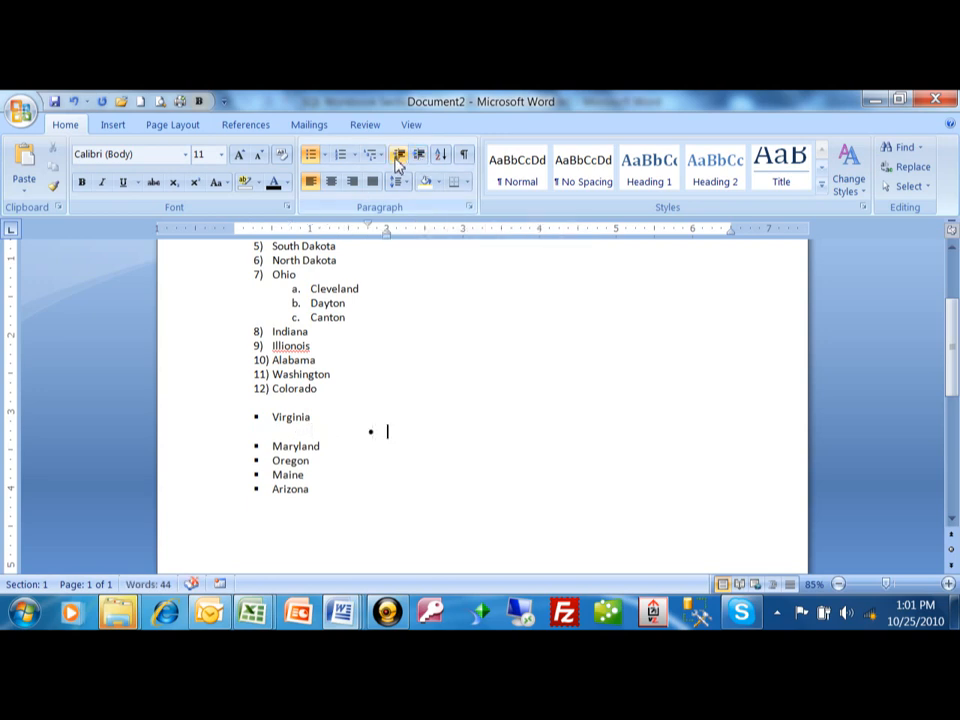
mouse_move(398, 155)
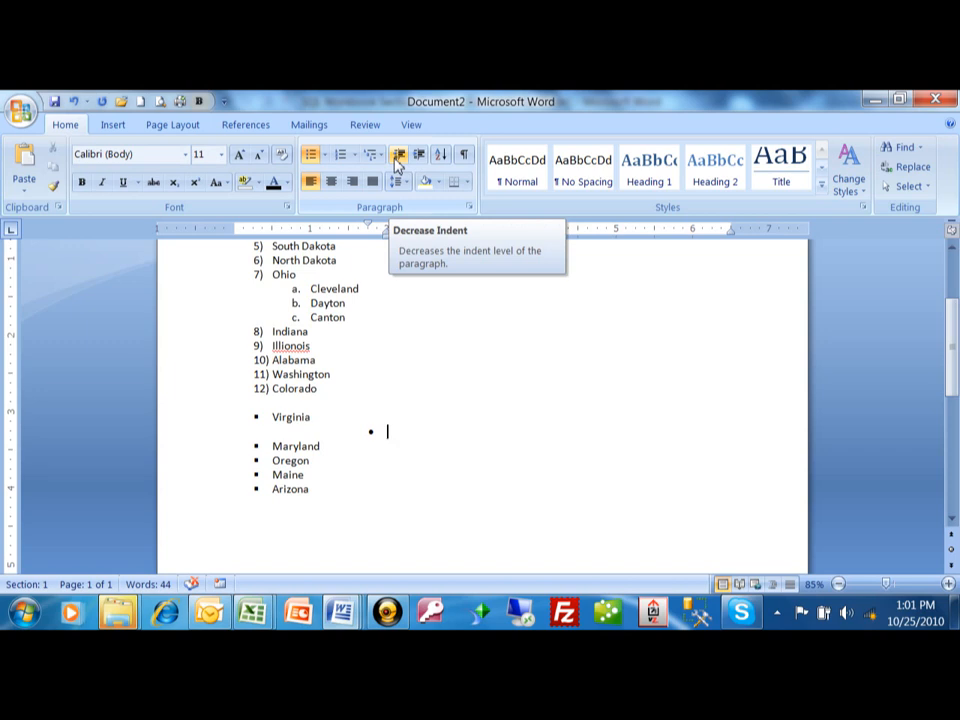